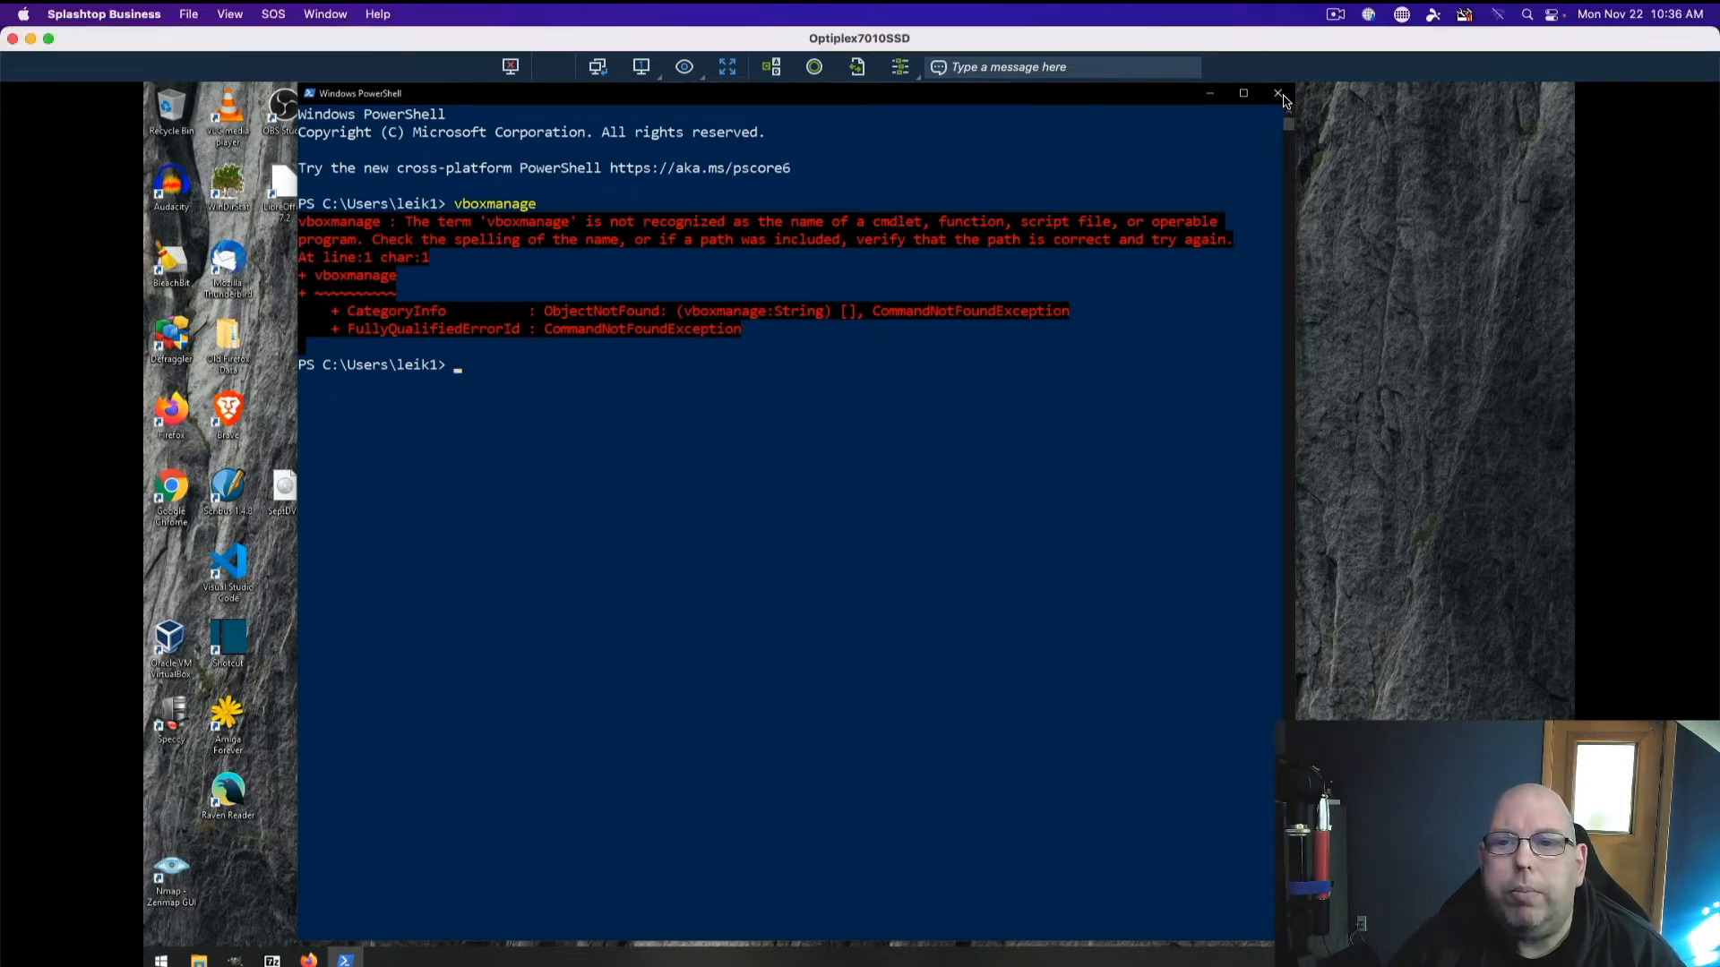
Close the failing PowerShell window and search Start for 'env'.
click(1278, 93)
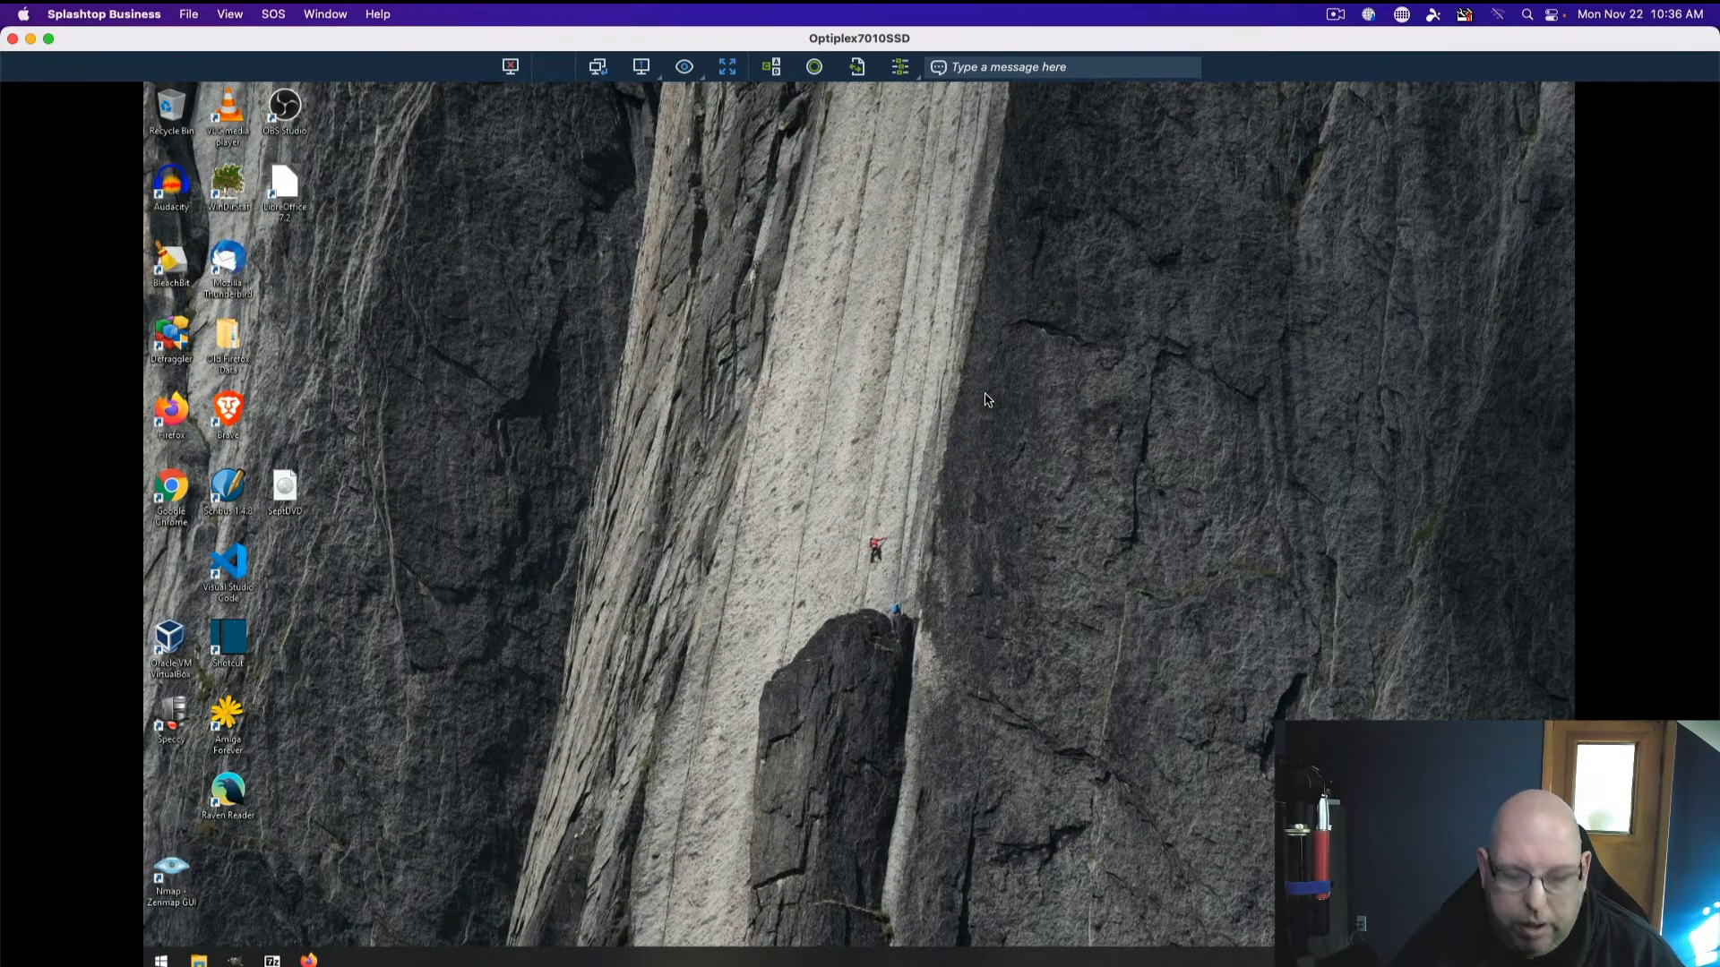
click(159, 960)
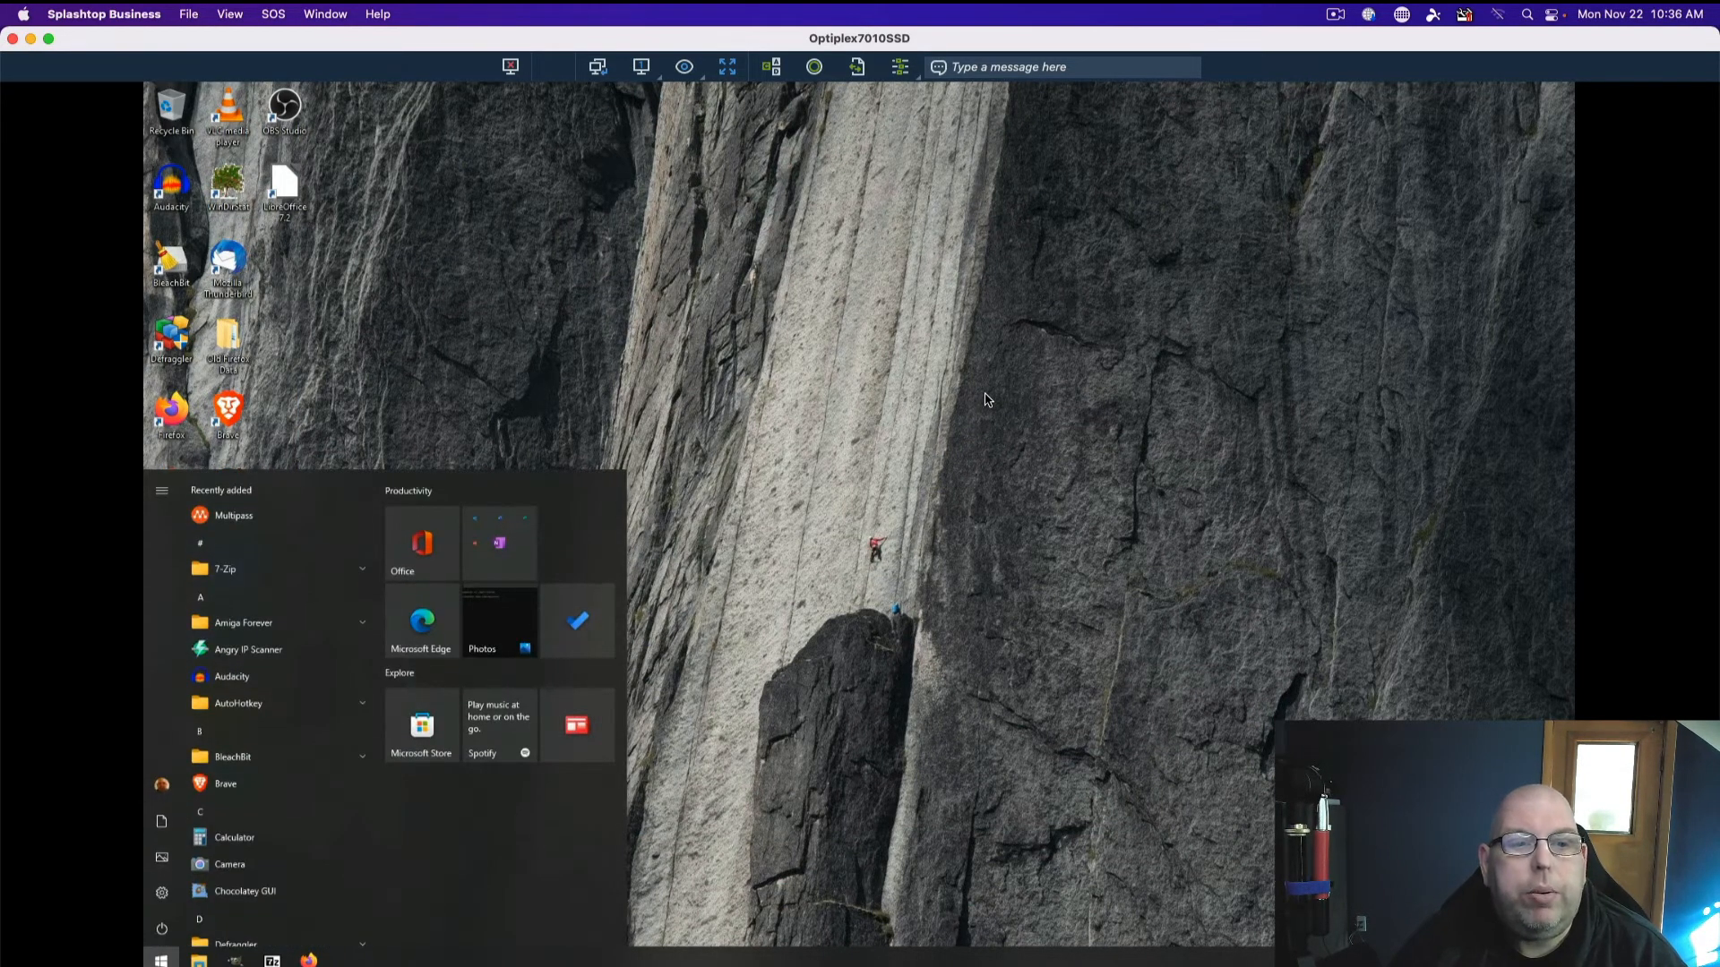
text(env)
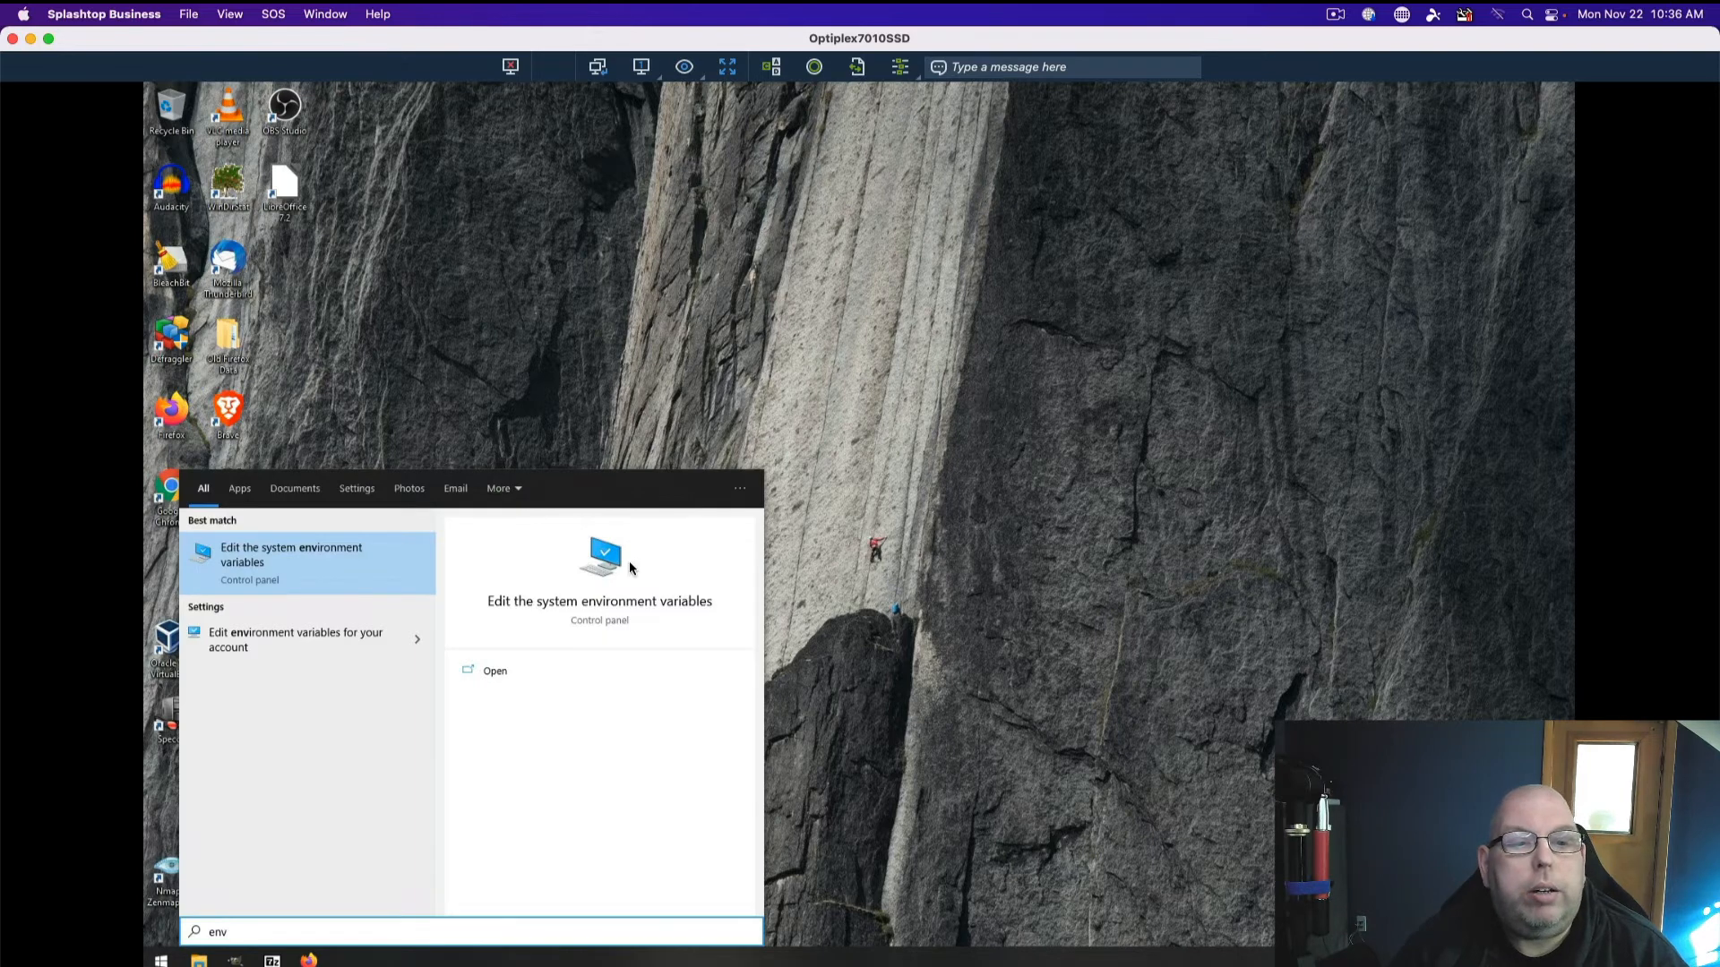
Reach the Environment Variables window and select the user Path variable.
click(290, 555)
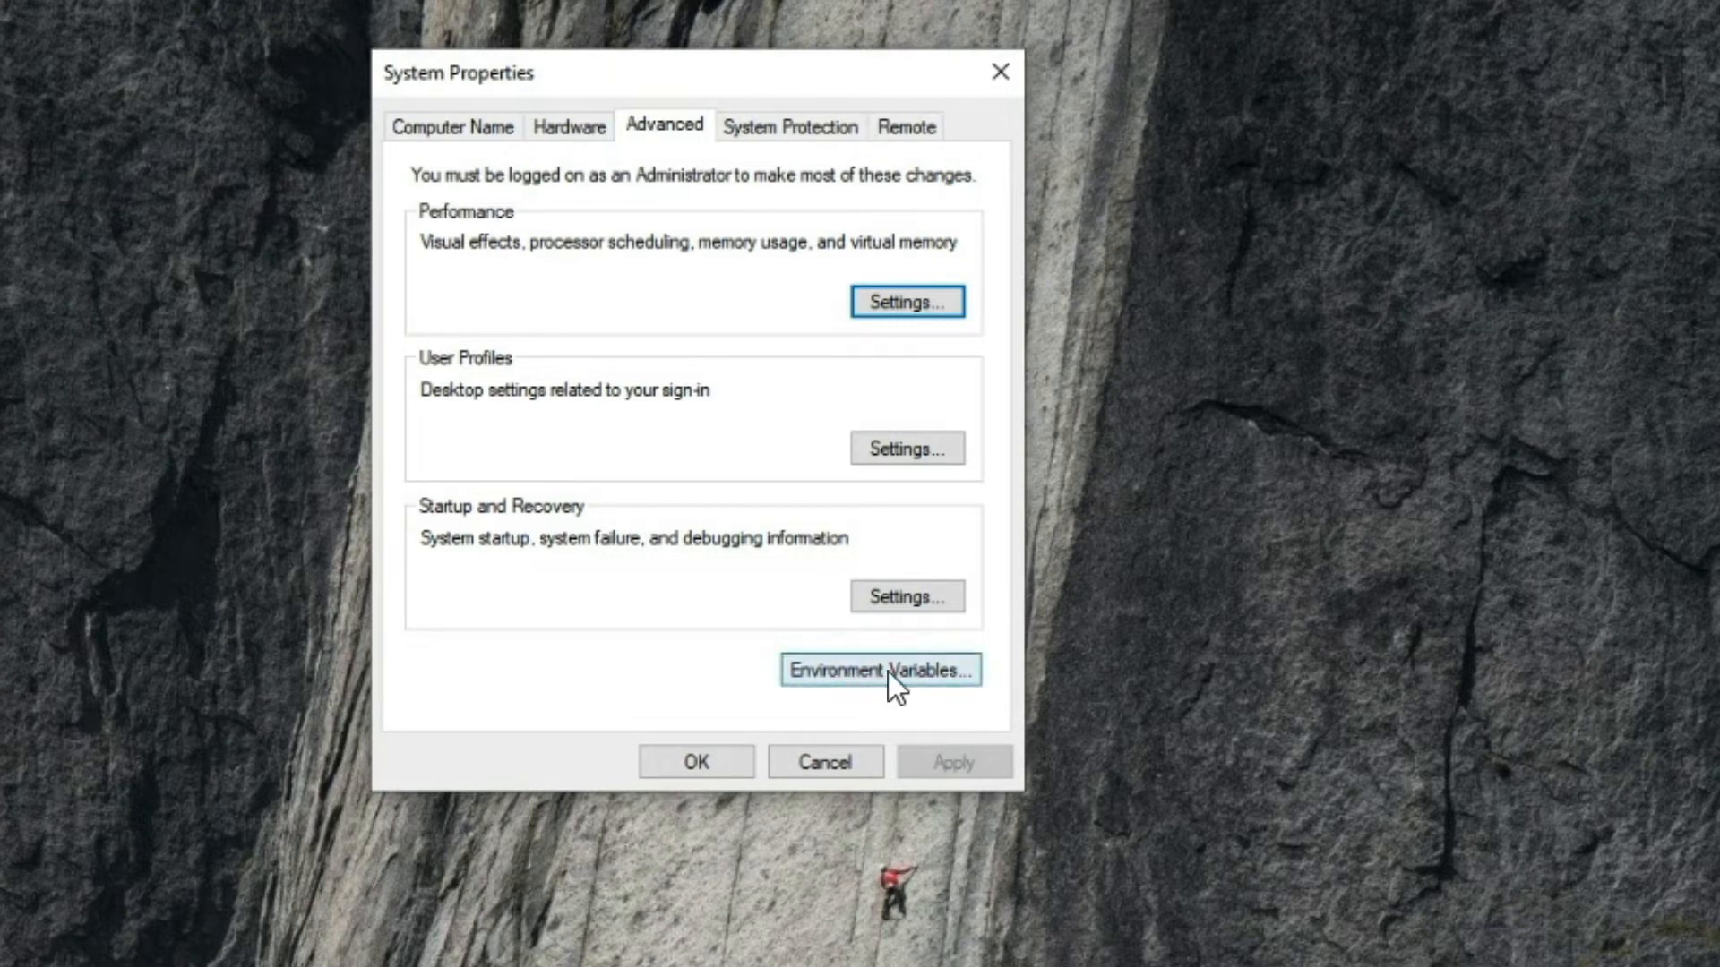
click(878, 669)
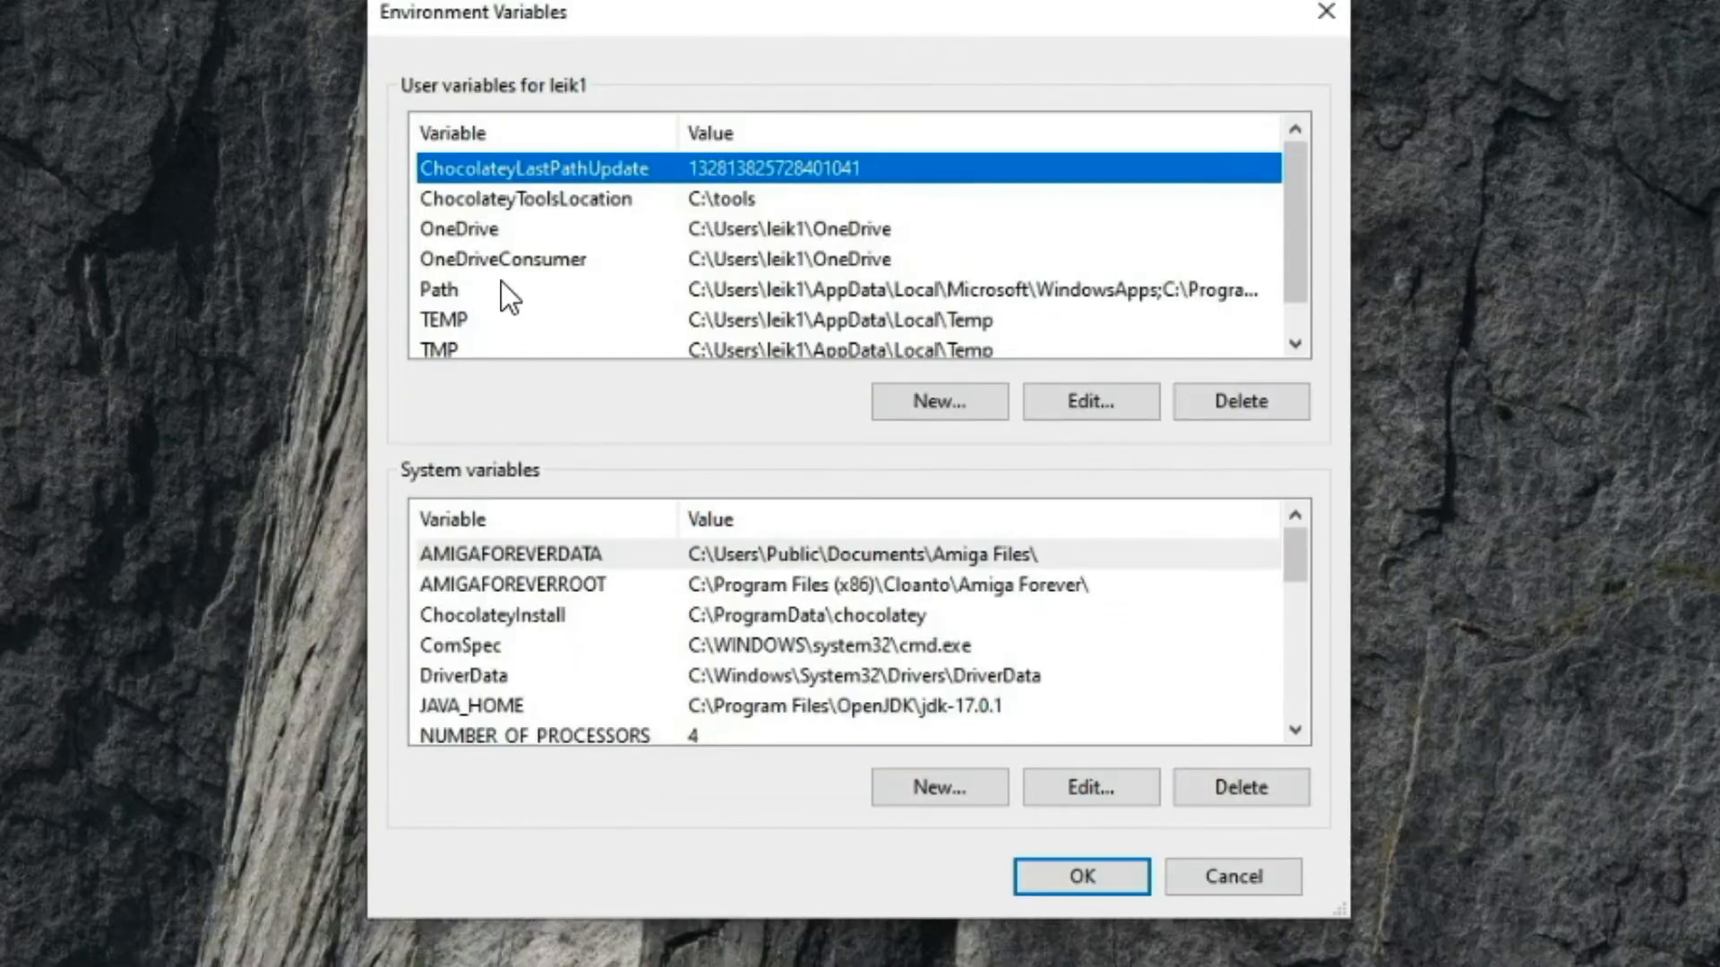
click(437, 290)
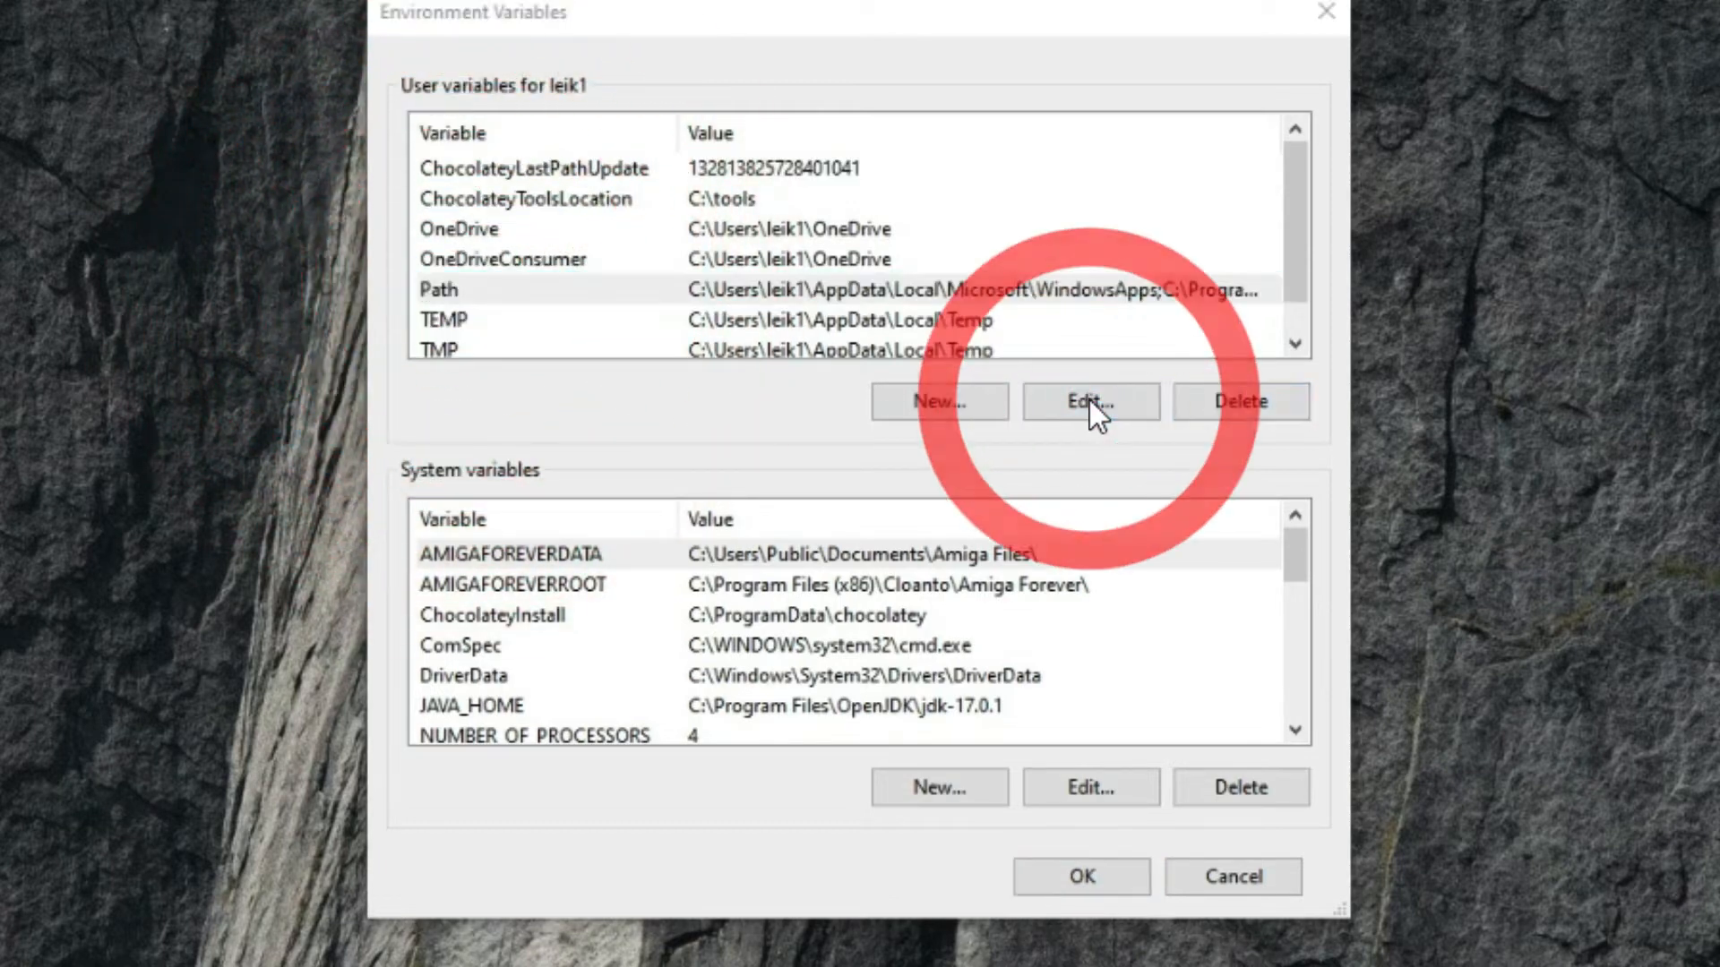
Add C:\Program Files\Oracle\Virtualbox as a new user Path entry and confirm it.
click(1087, 401)
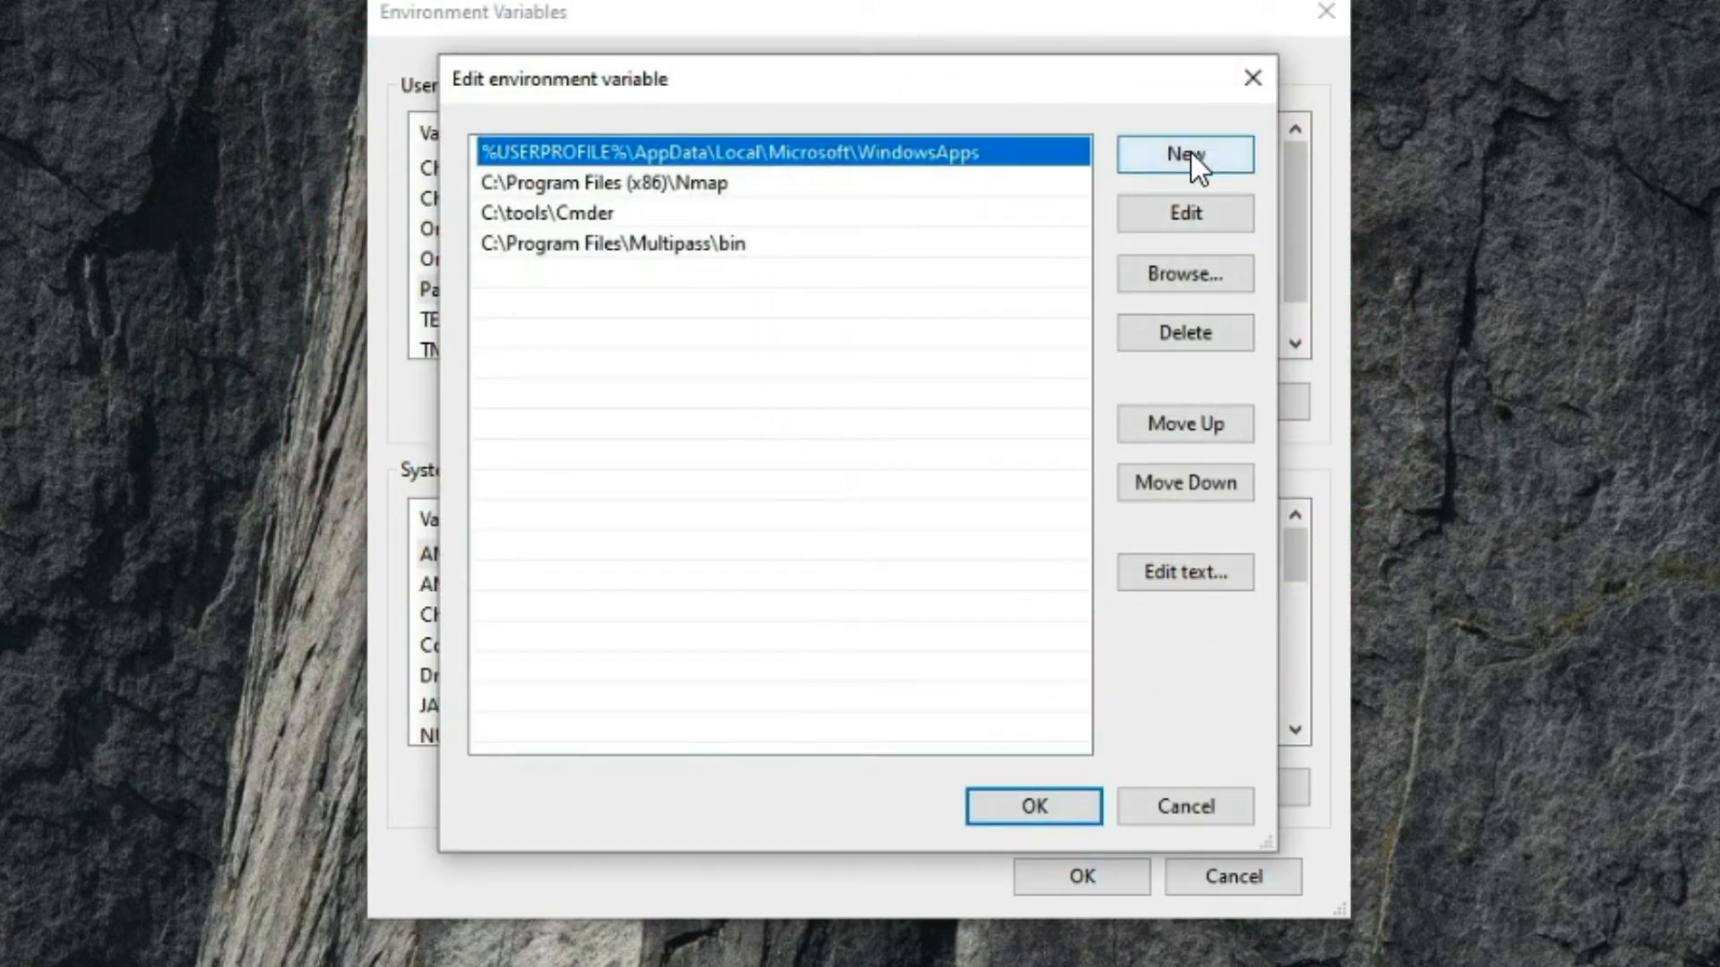
click(1184, 154)
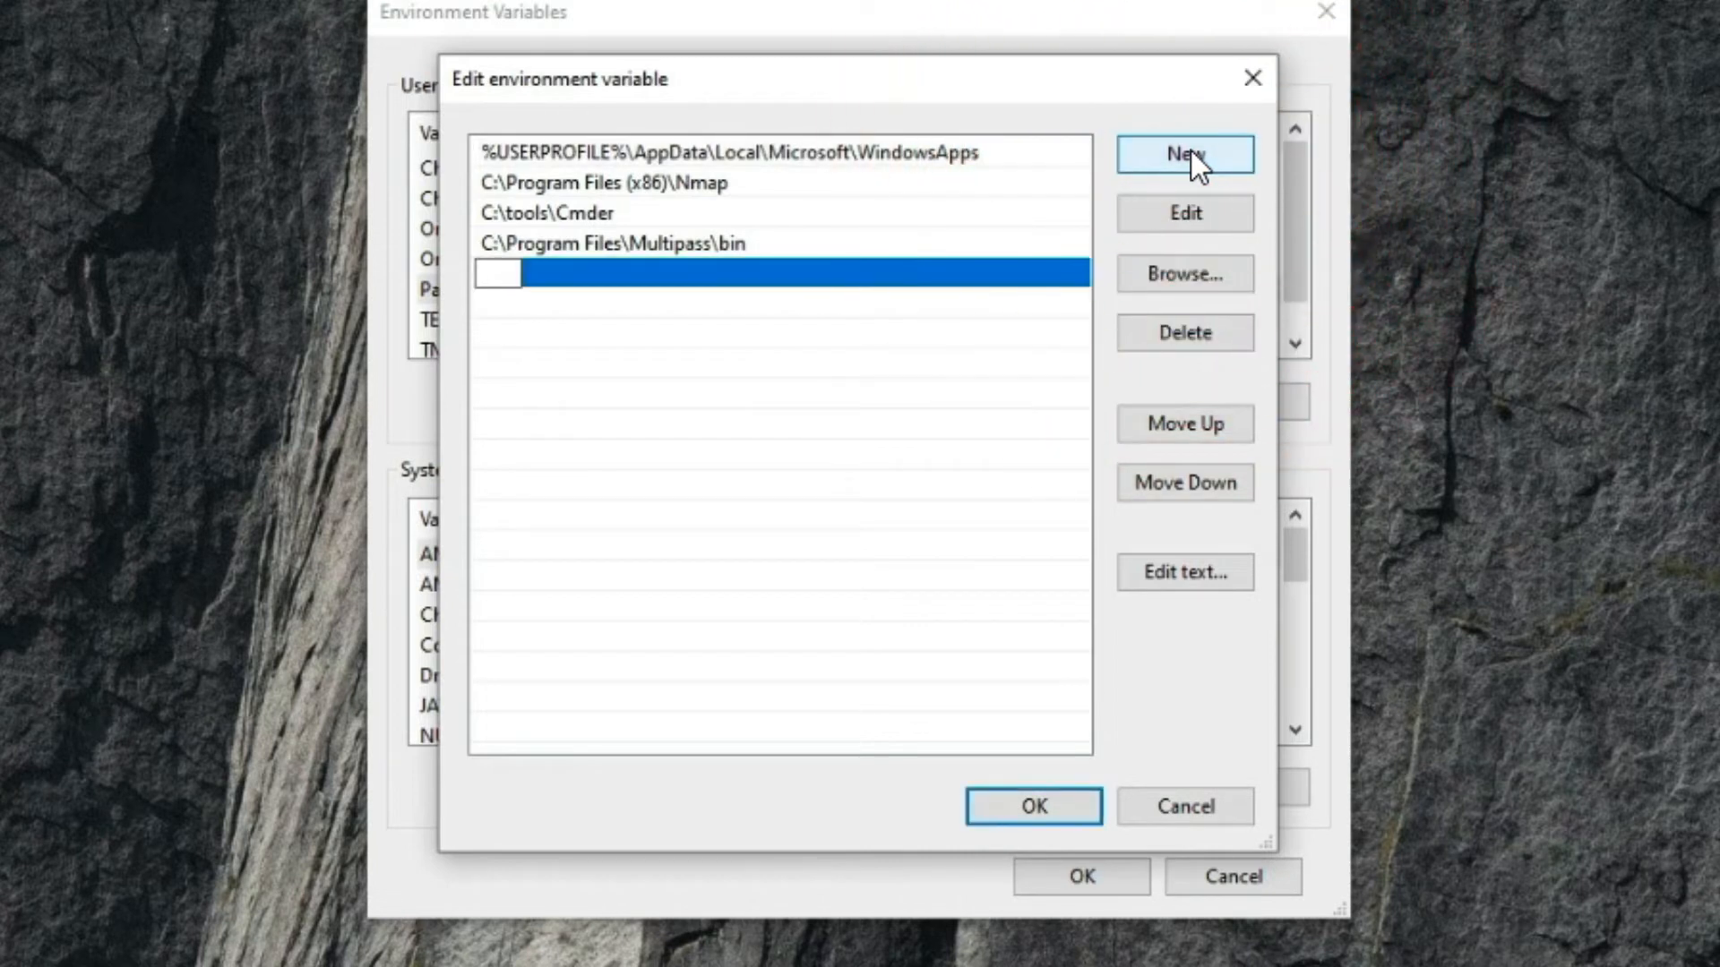
text(C:)
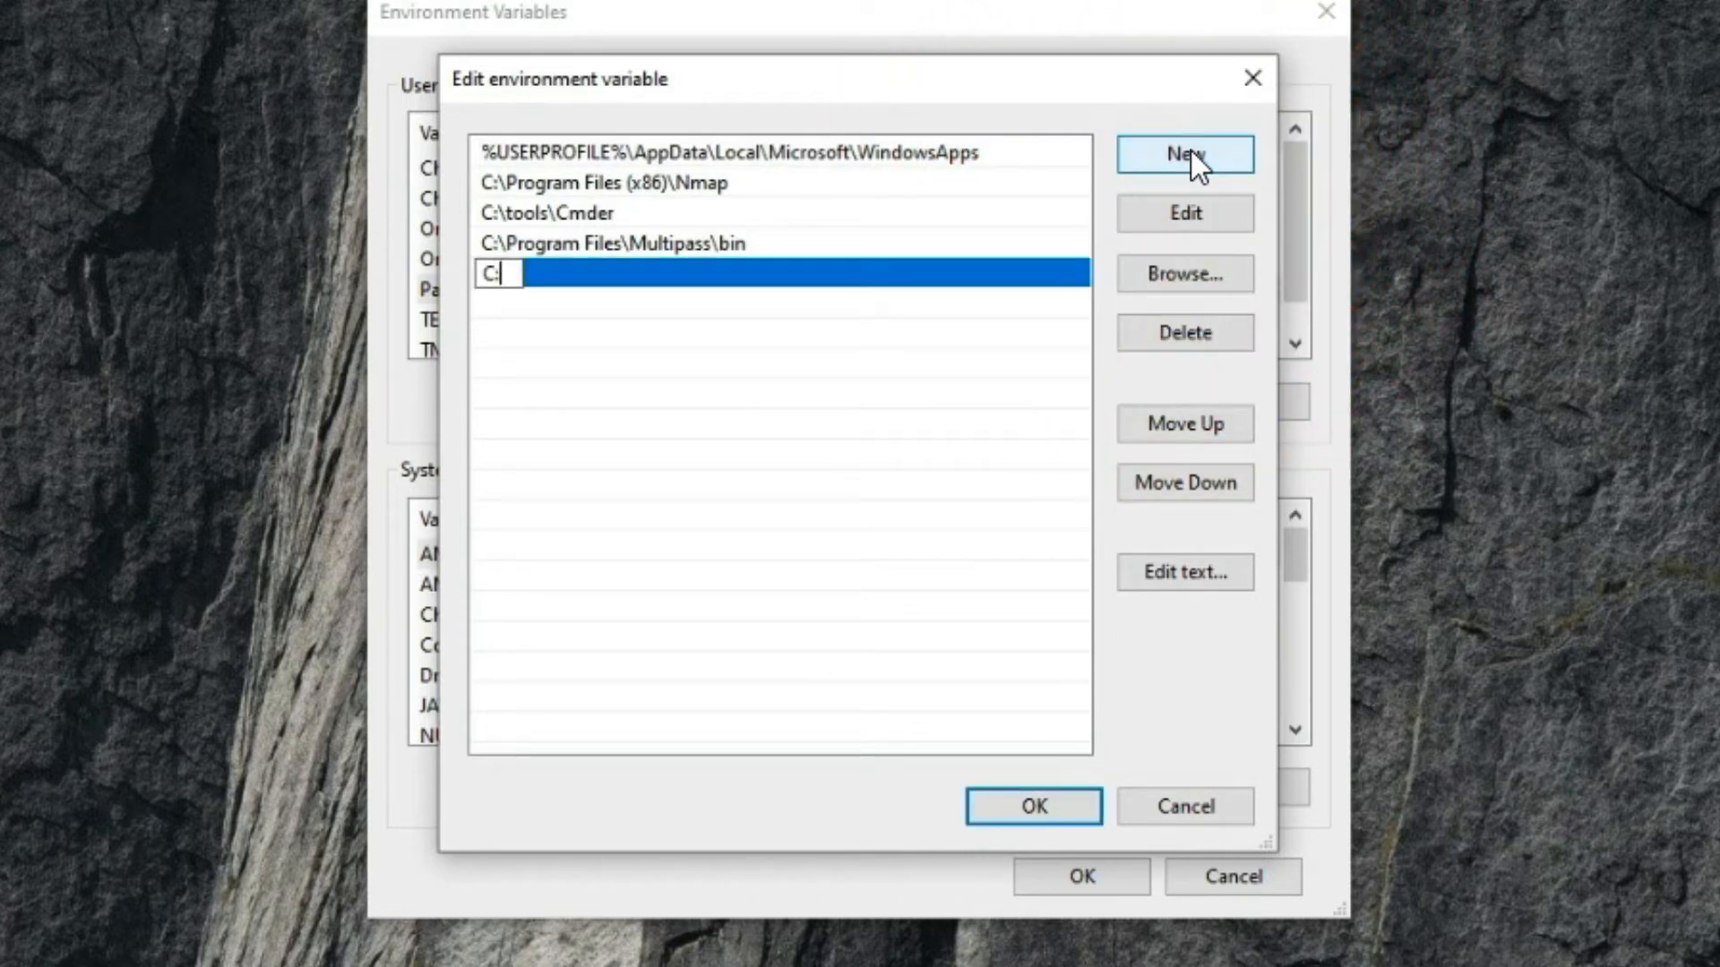
text(\P)
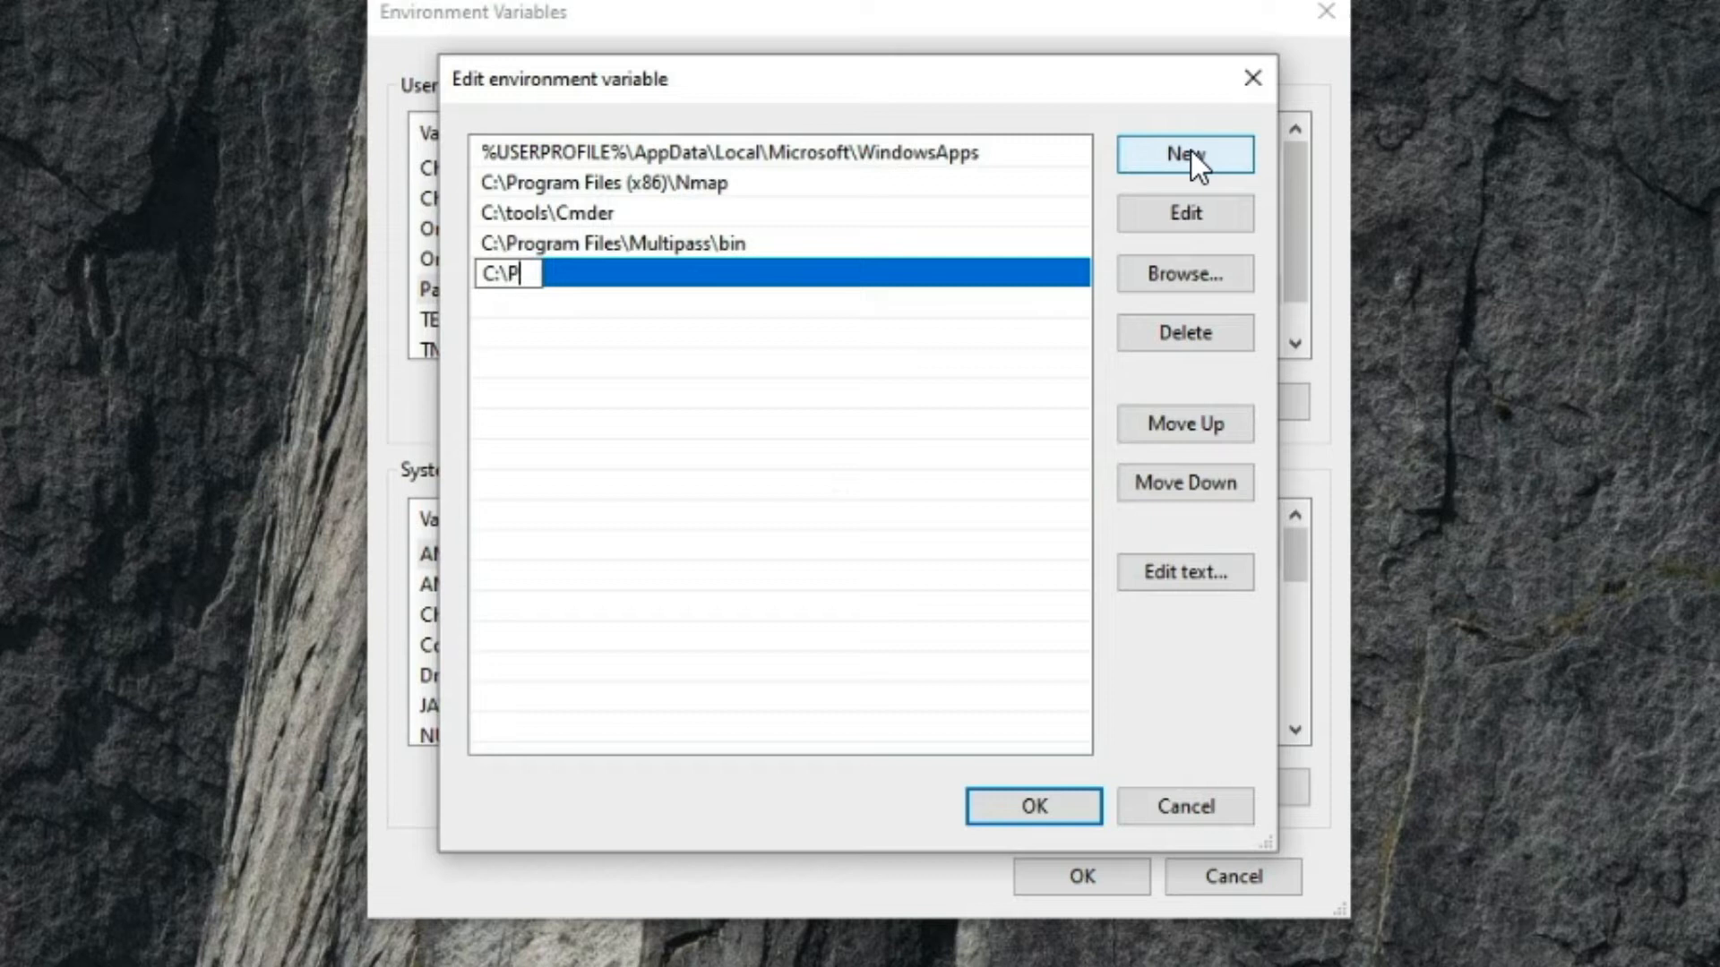
text(rogram)
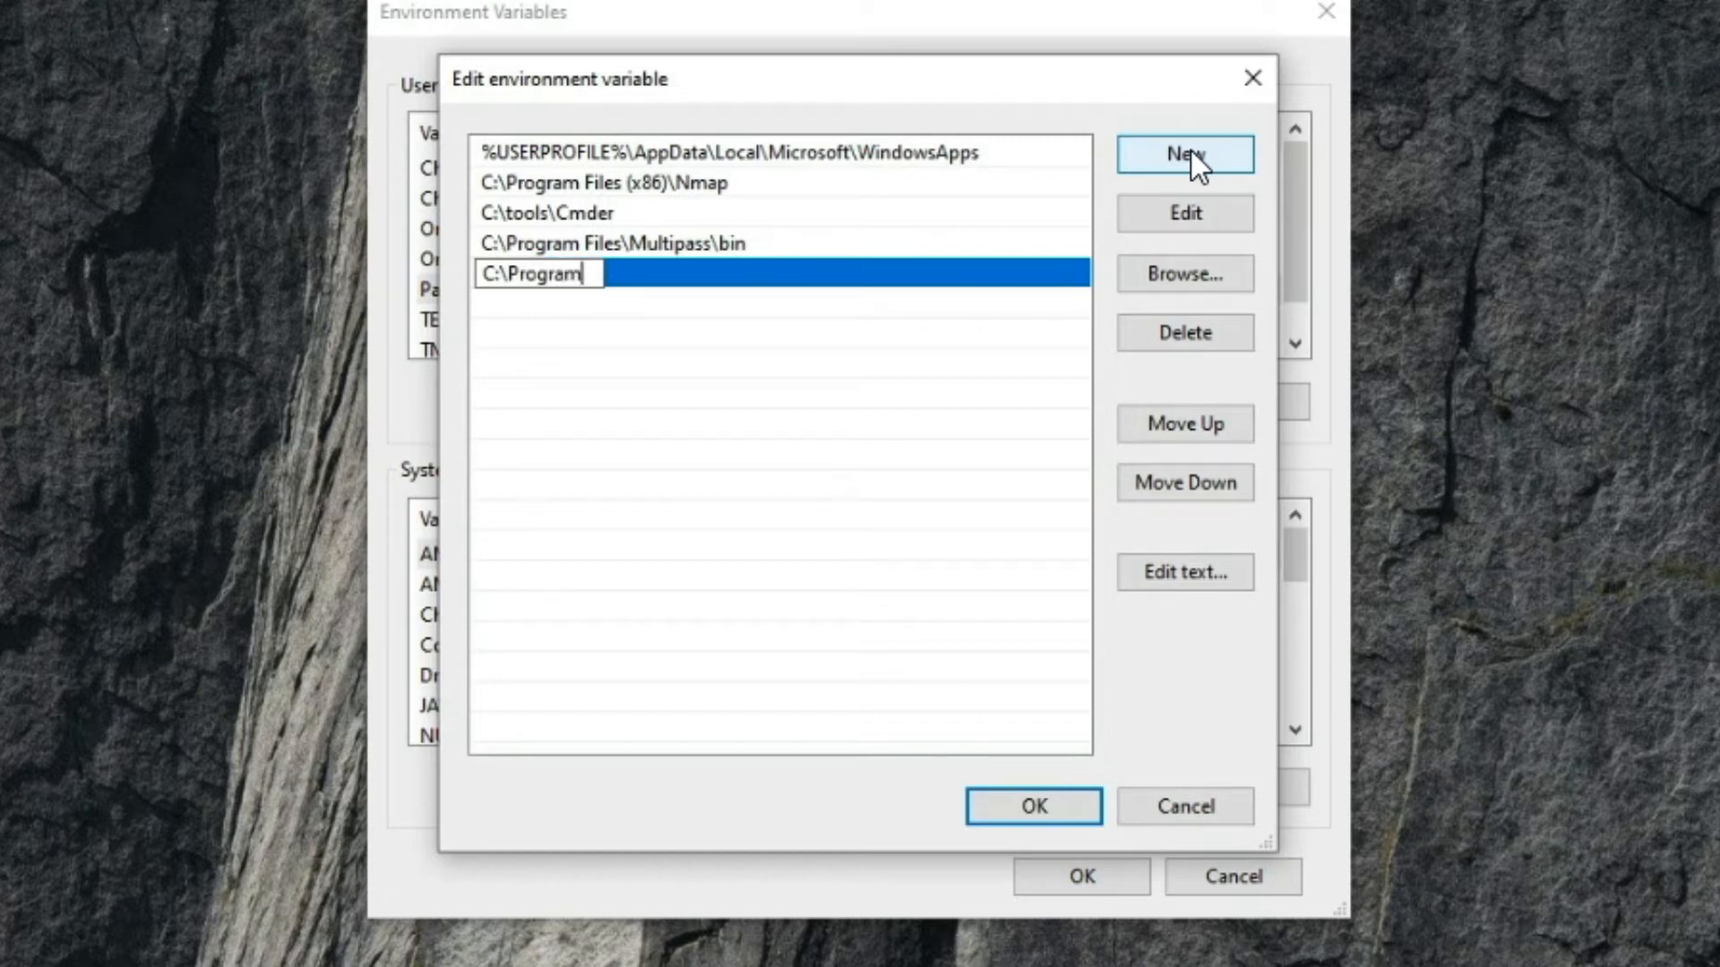
text(Files\)
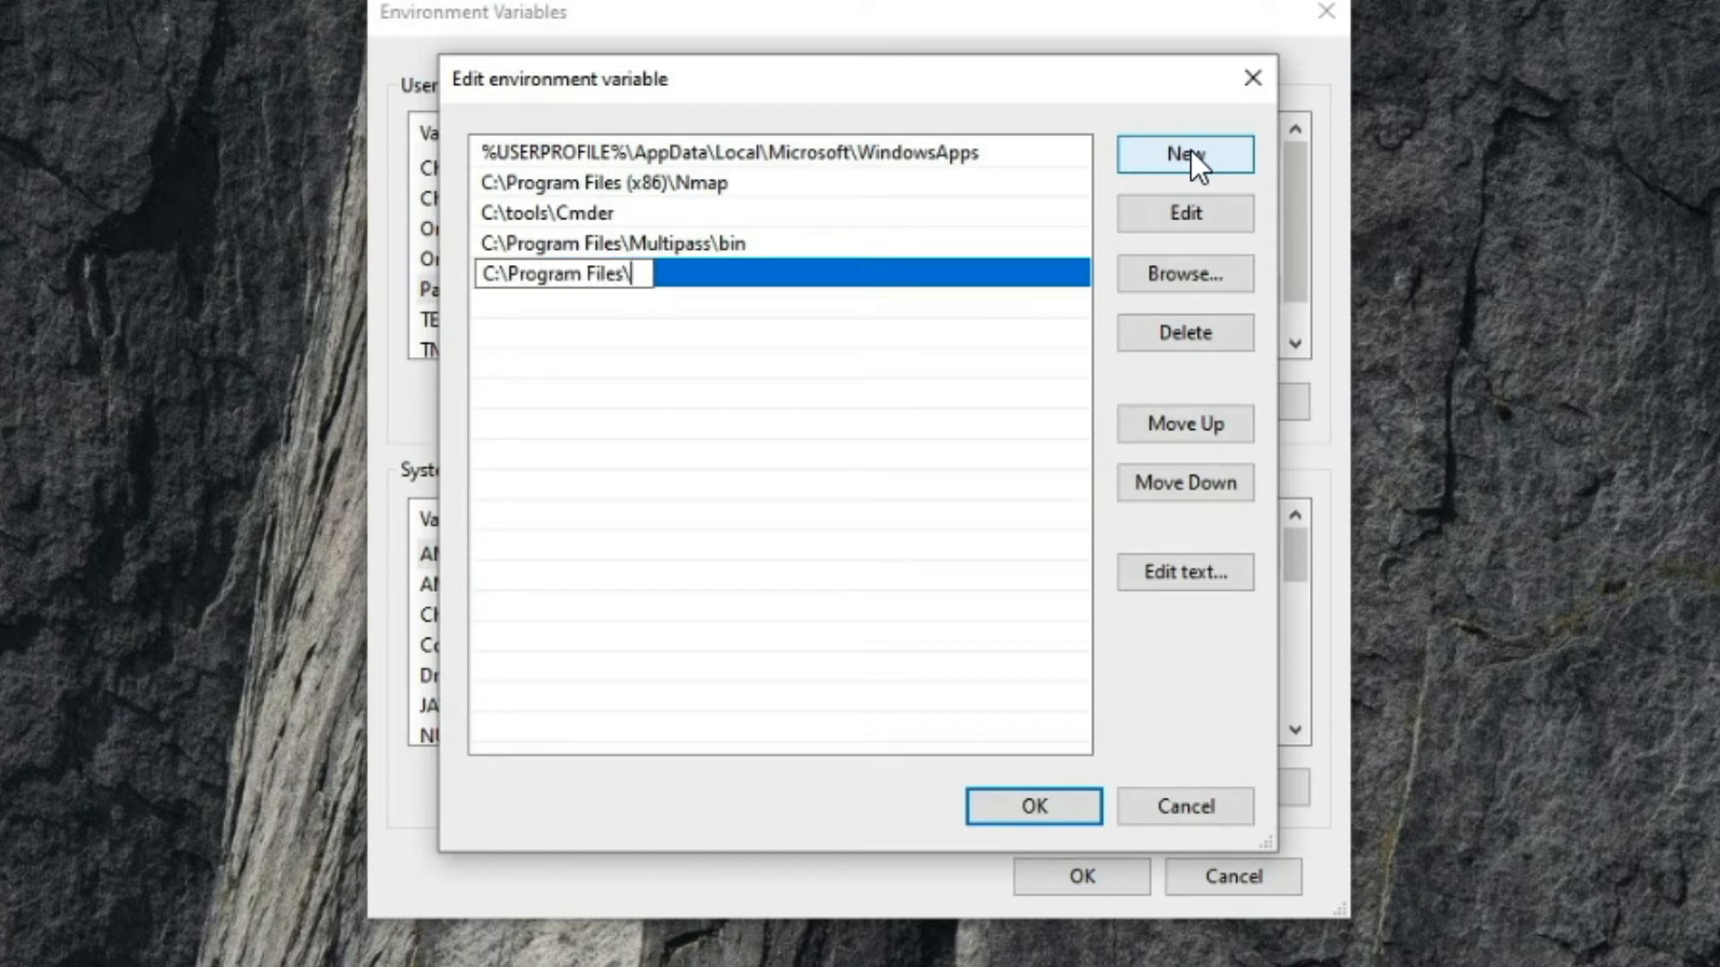
text(Orac)
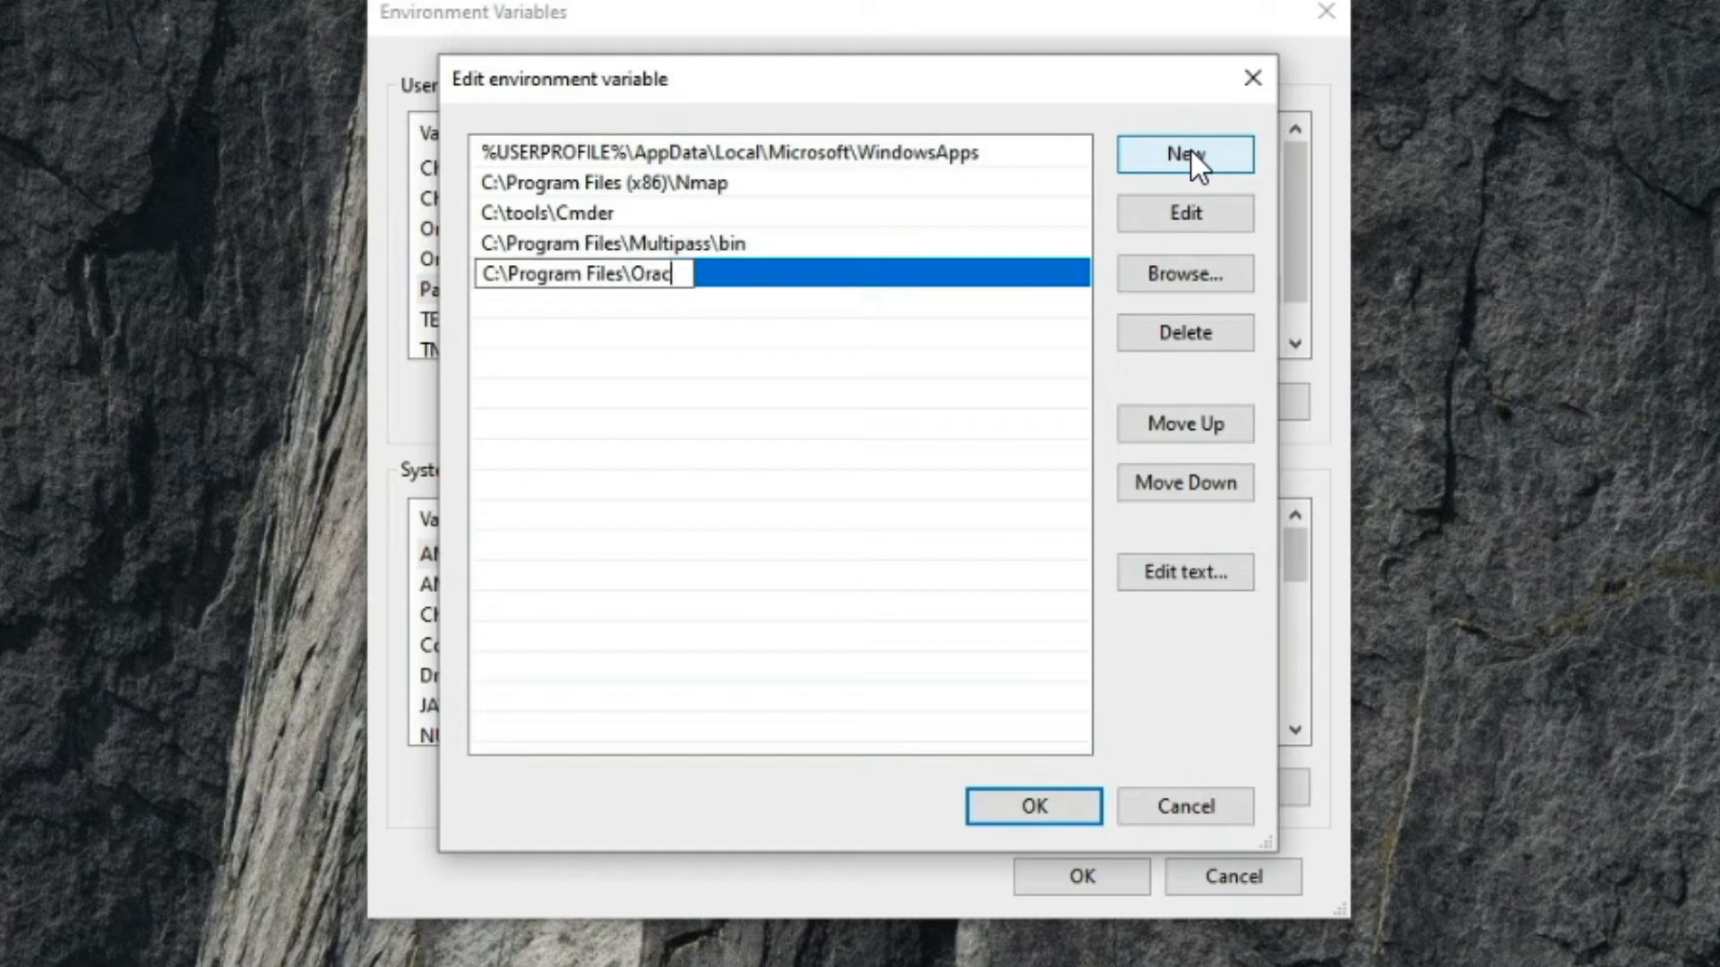
text(le\)
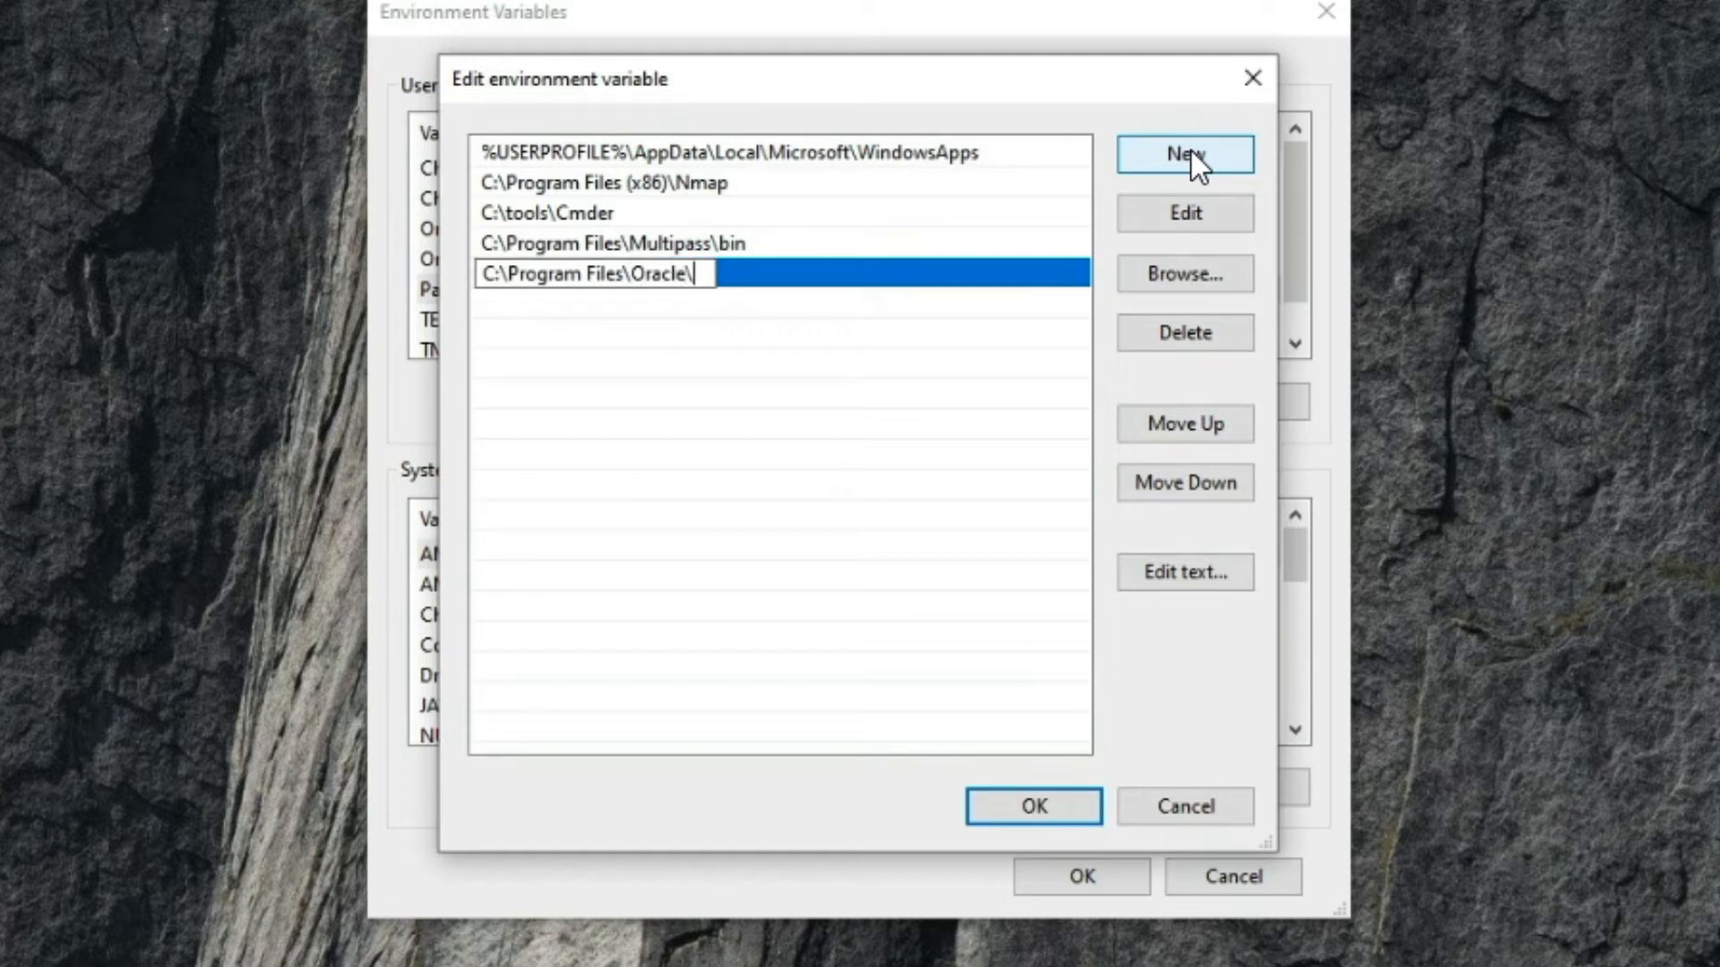
text(Virtualbox)
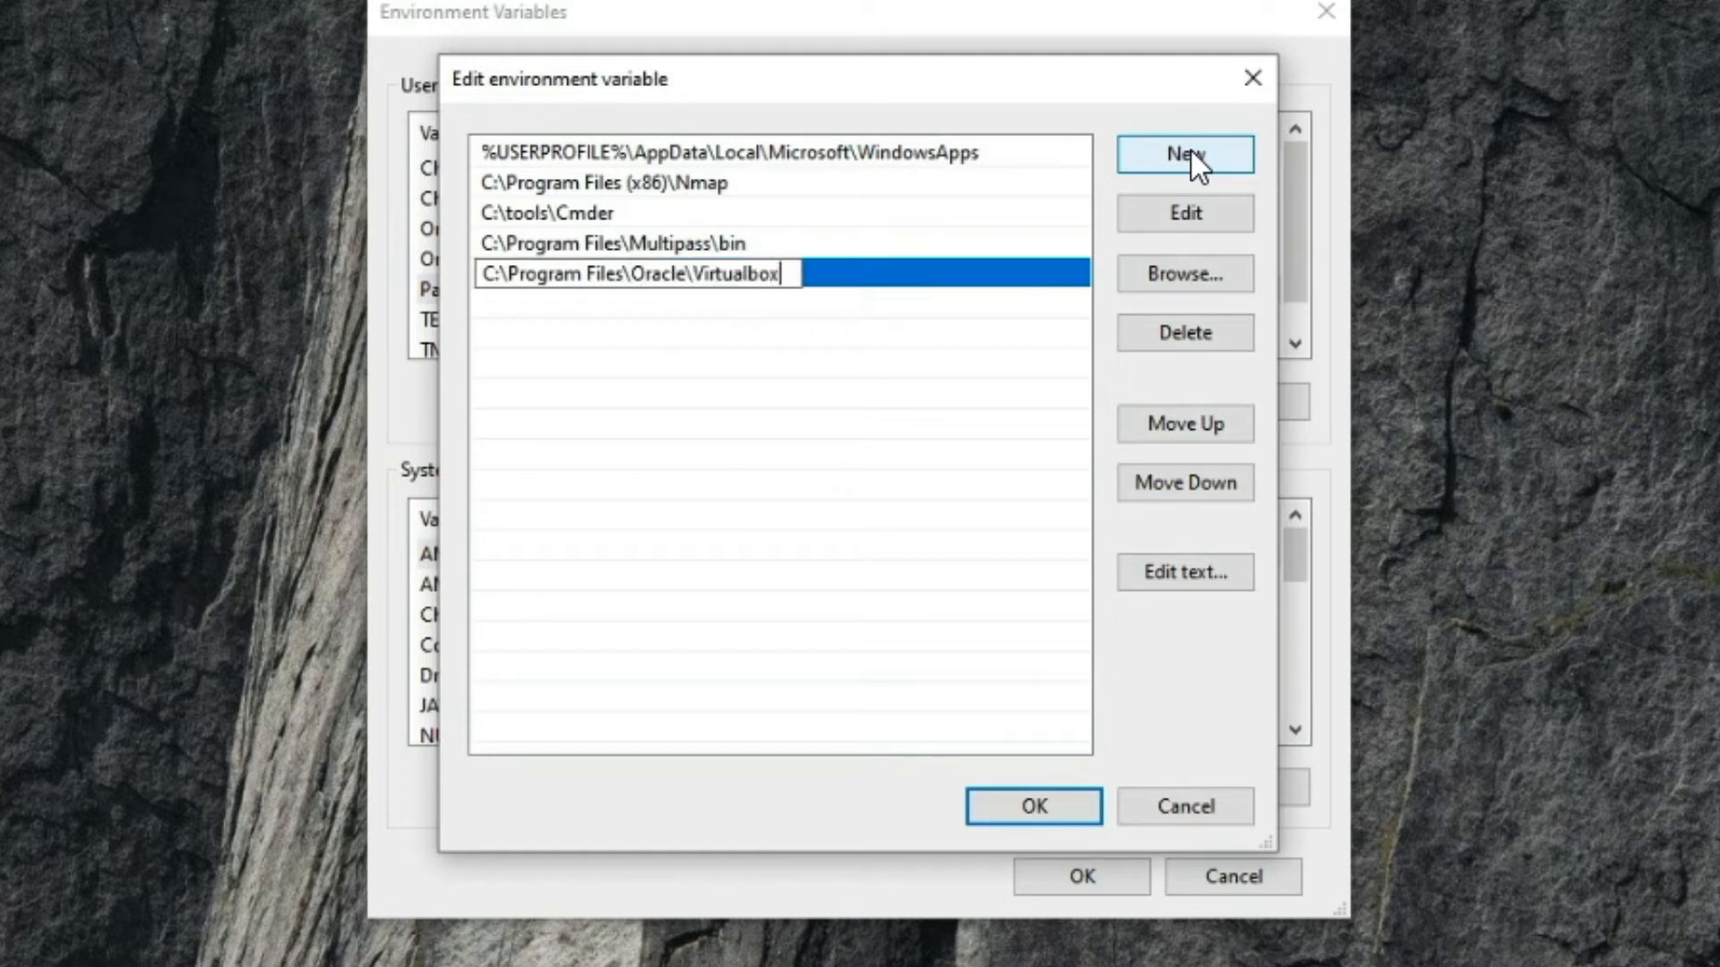
mouse_move(1176, 677)
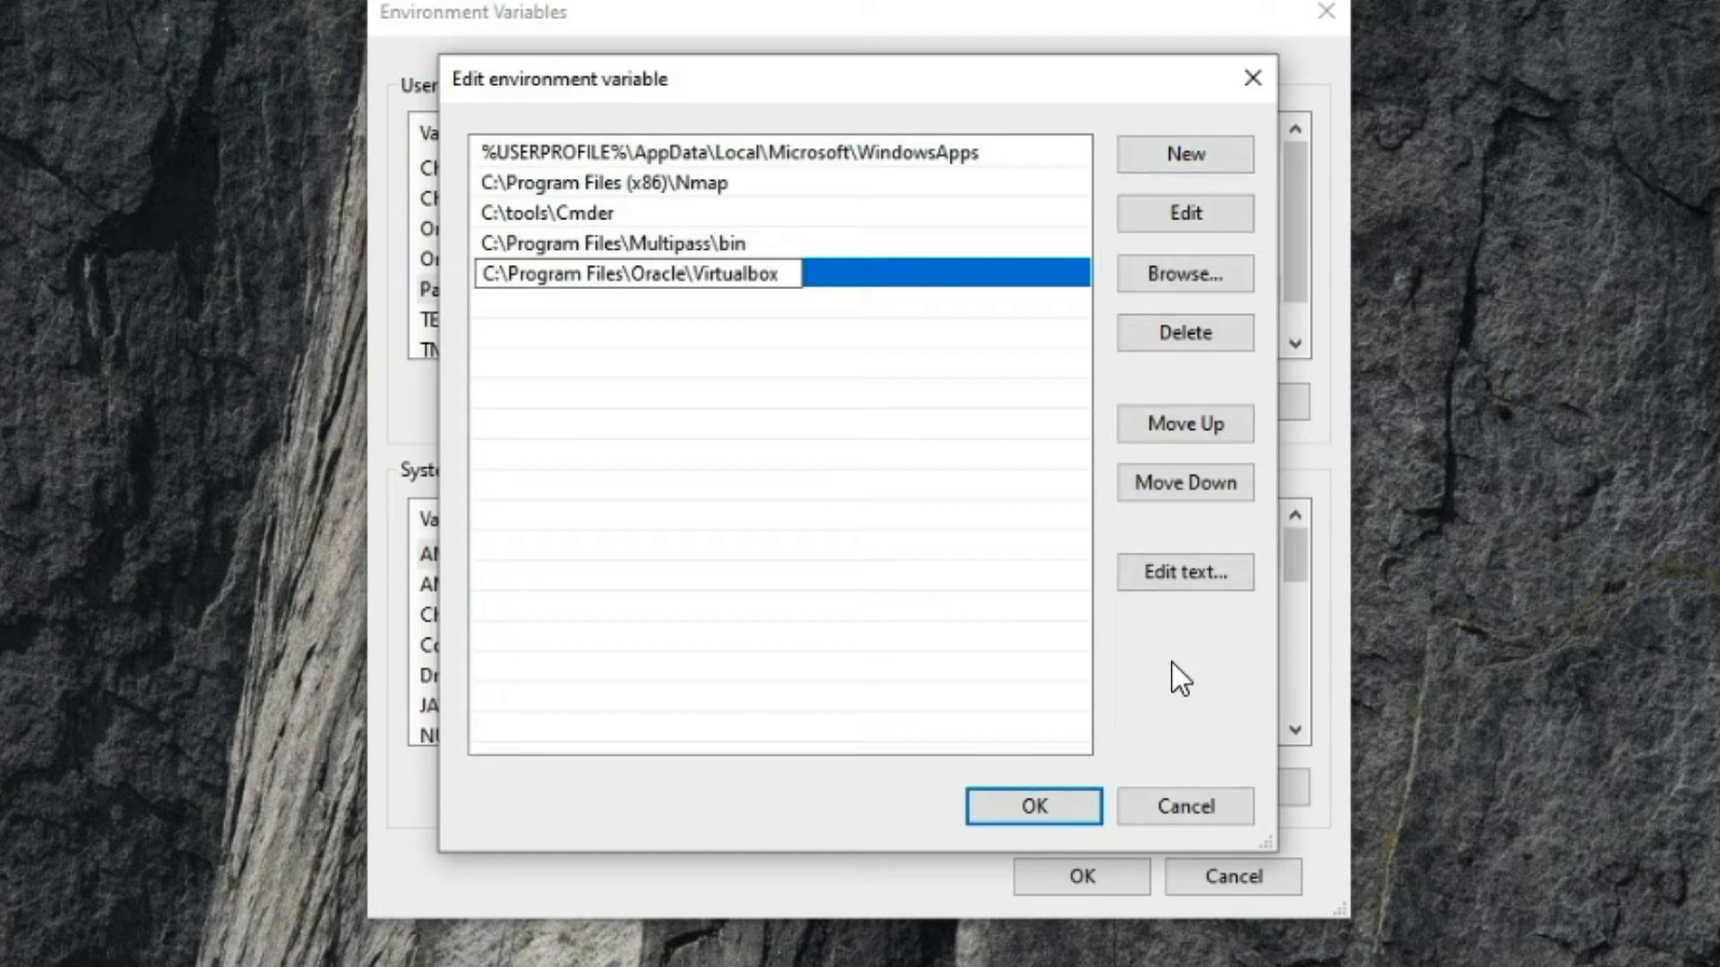
click(1032, 806)
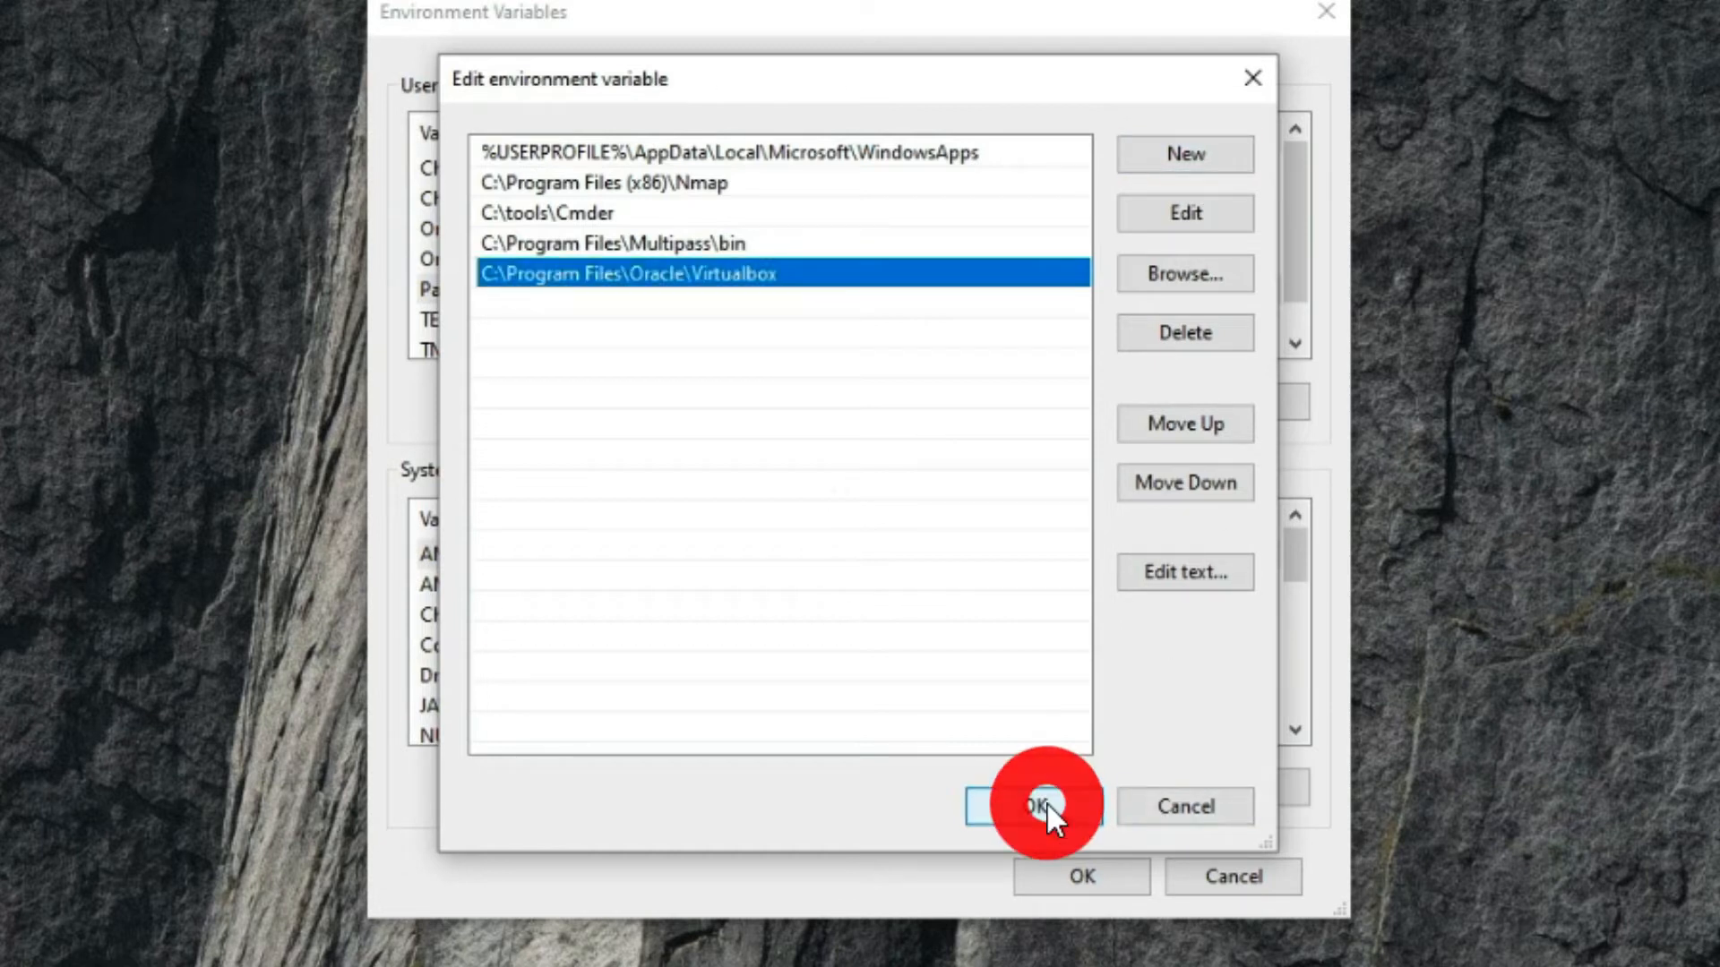
click(1028, 804)
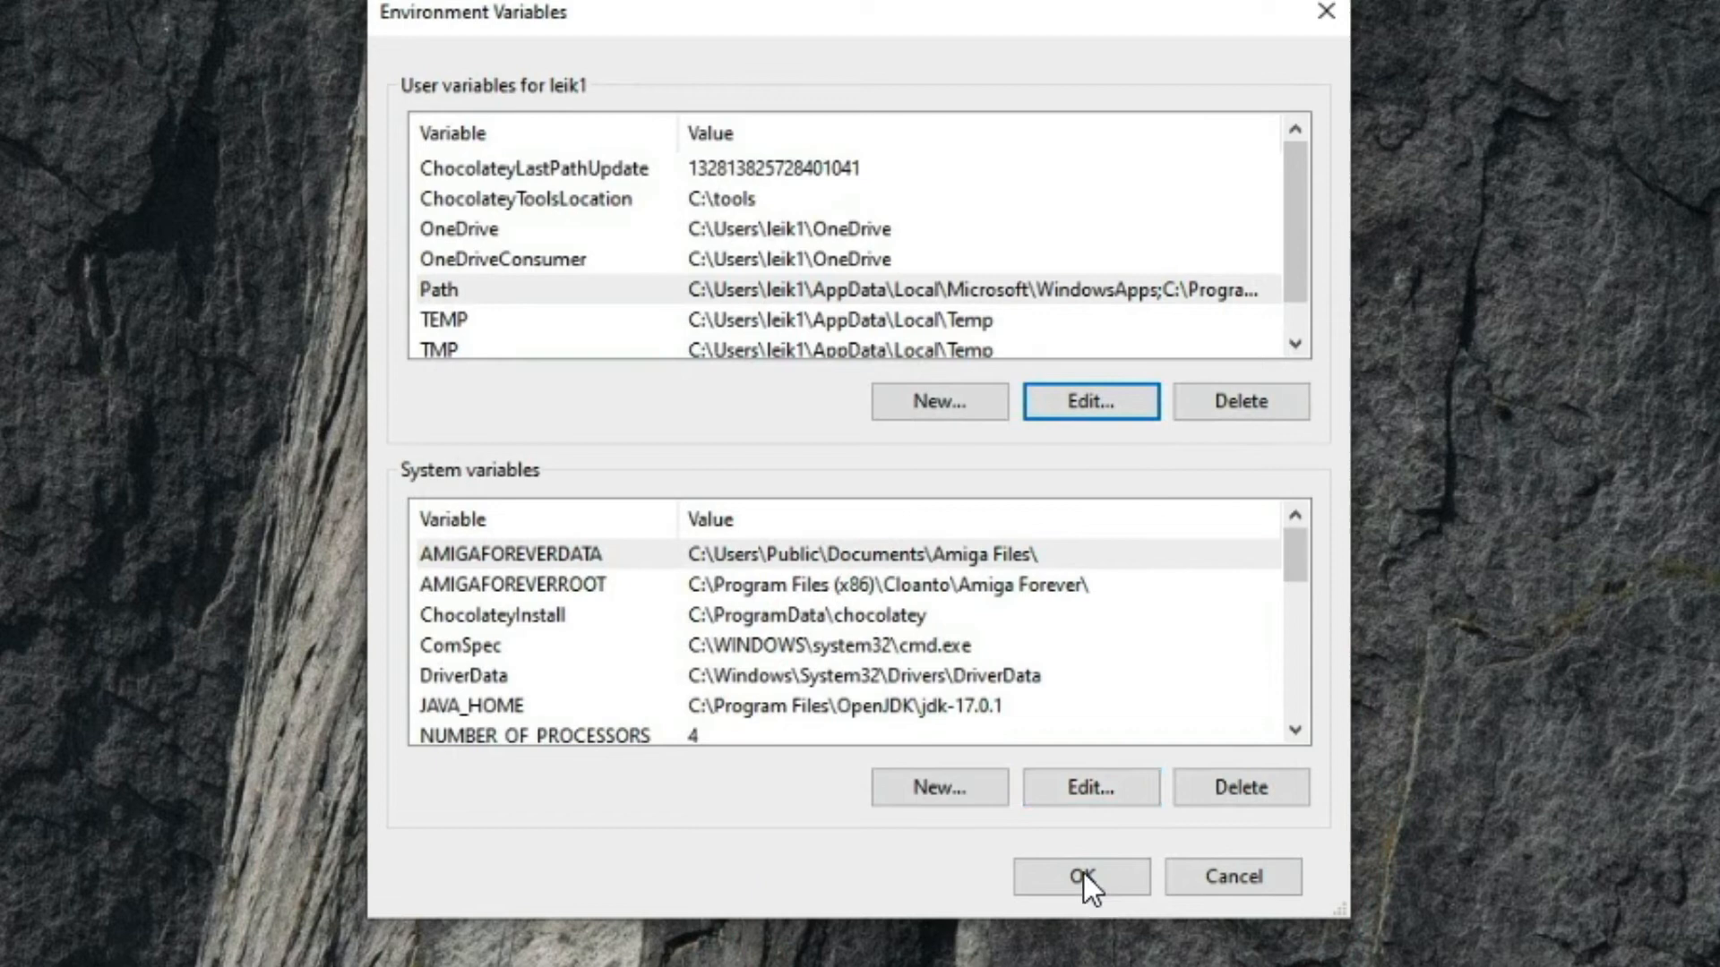
Save the environment variable changes with OK and close the window.
click(1079, 875)
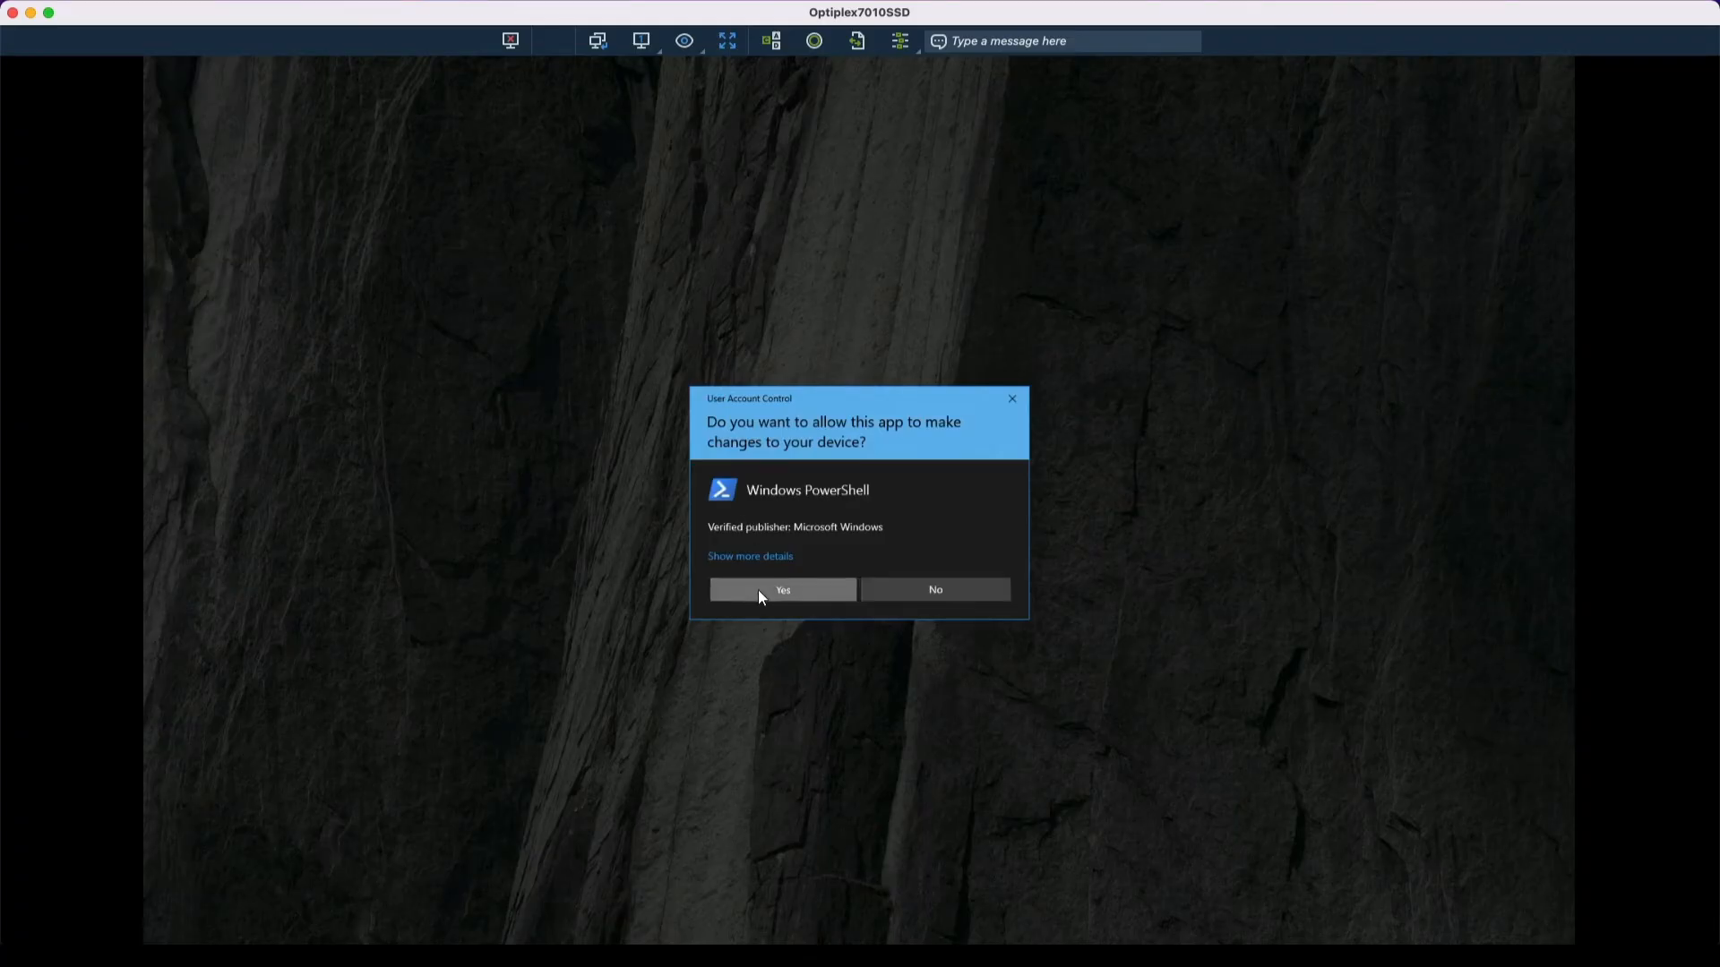
Allow the administrator PowerShell via UAC and begin entering vboxmanage ('vb').
click(781, 589)
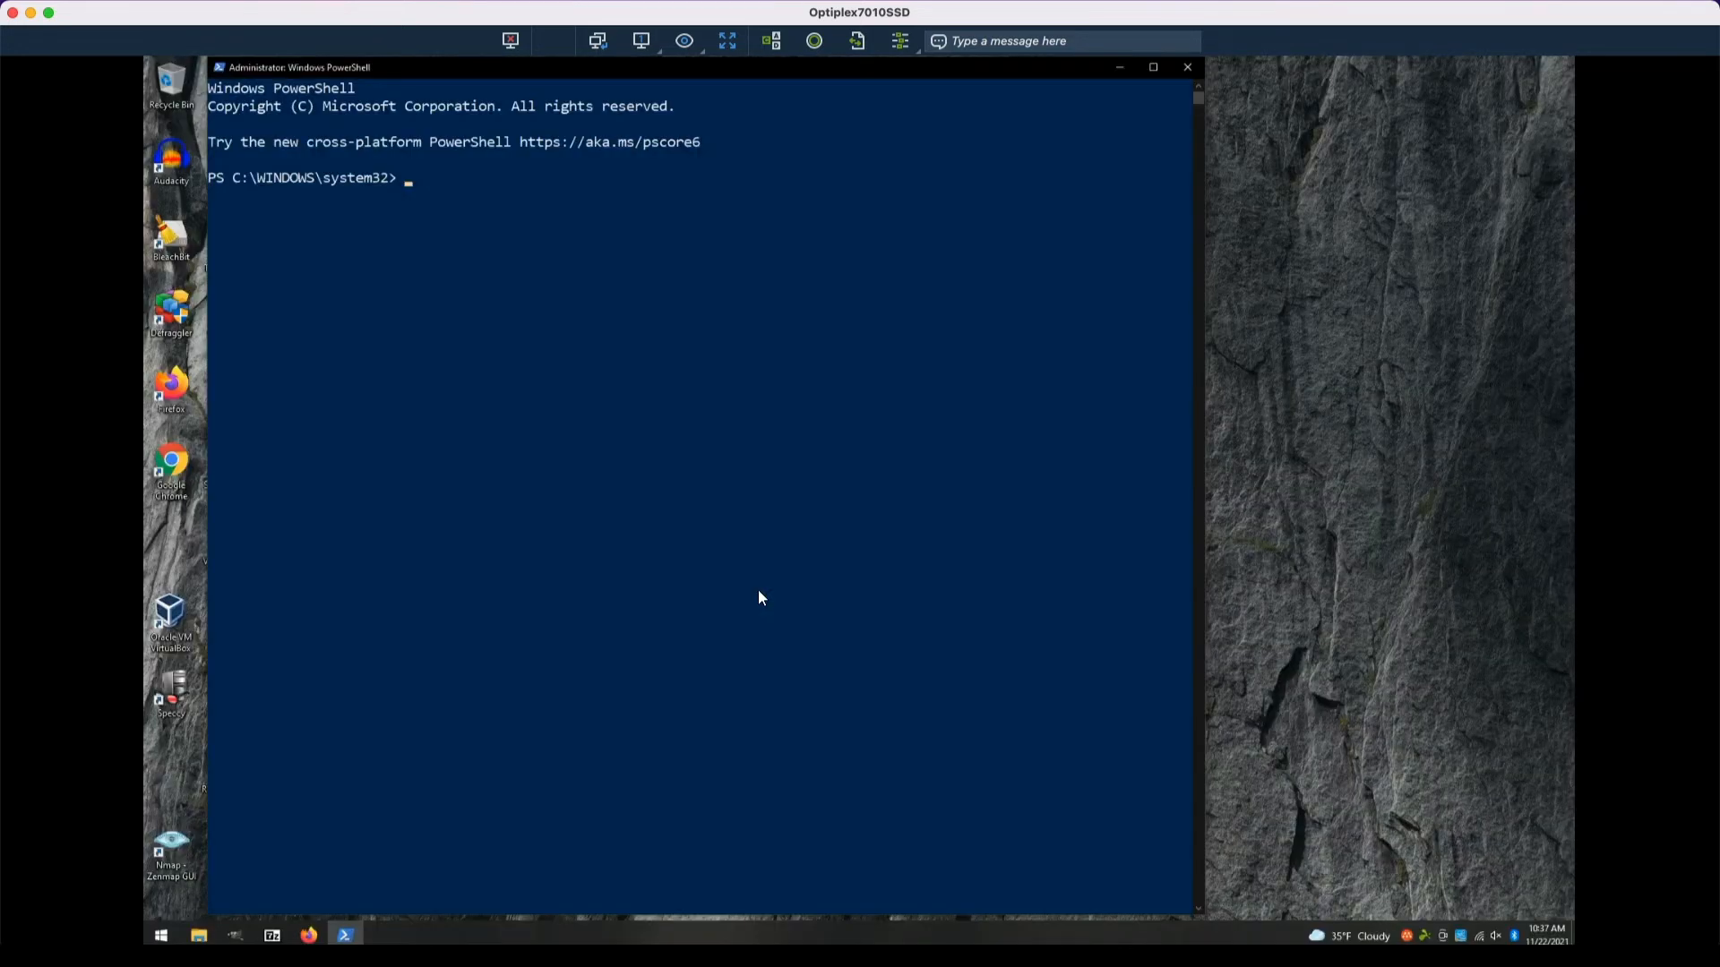
text(vb)
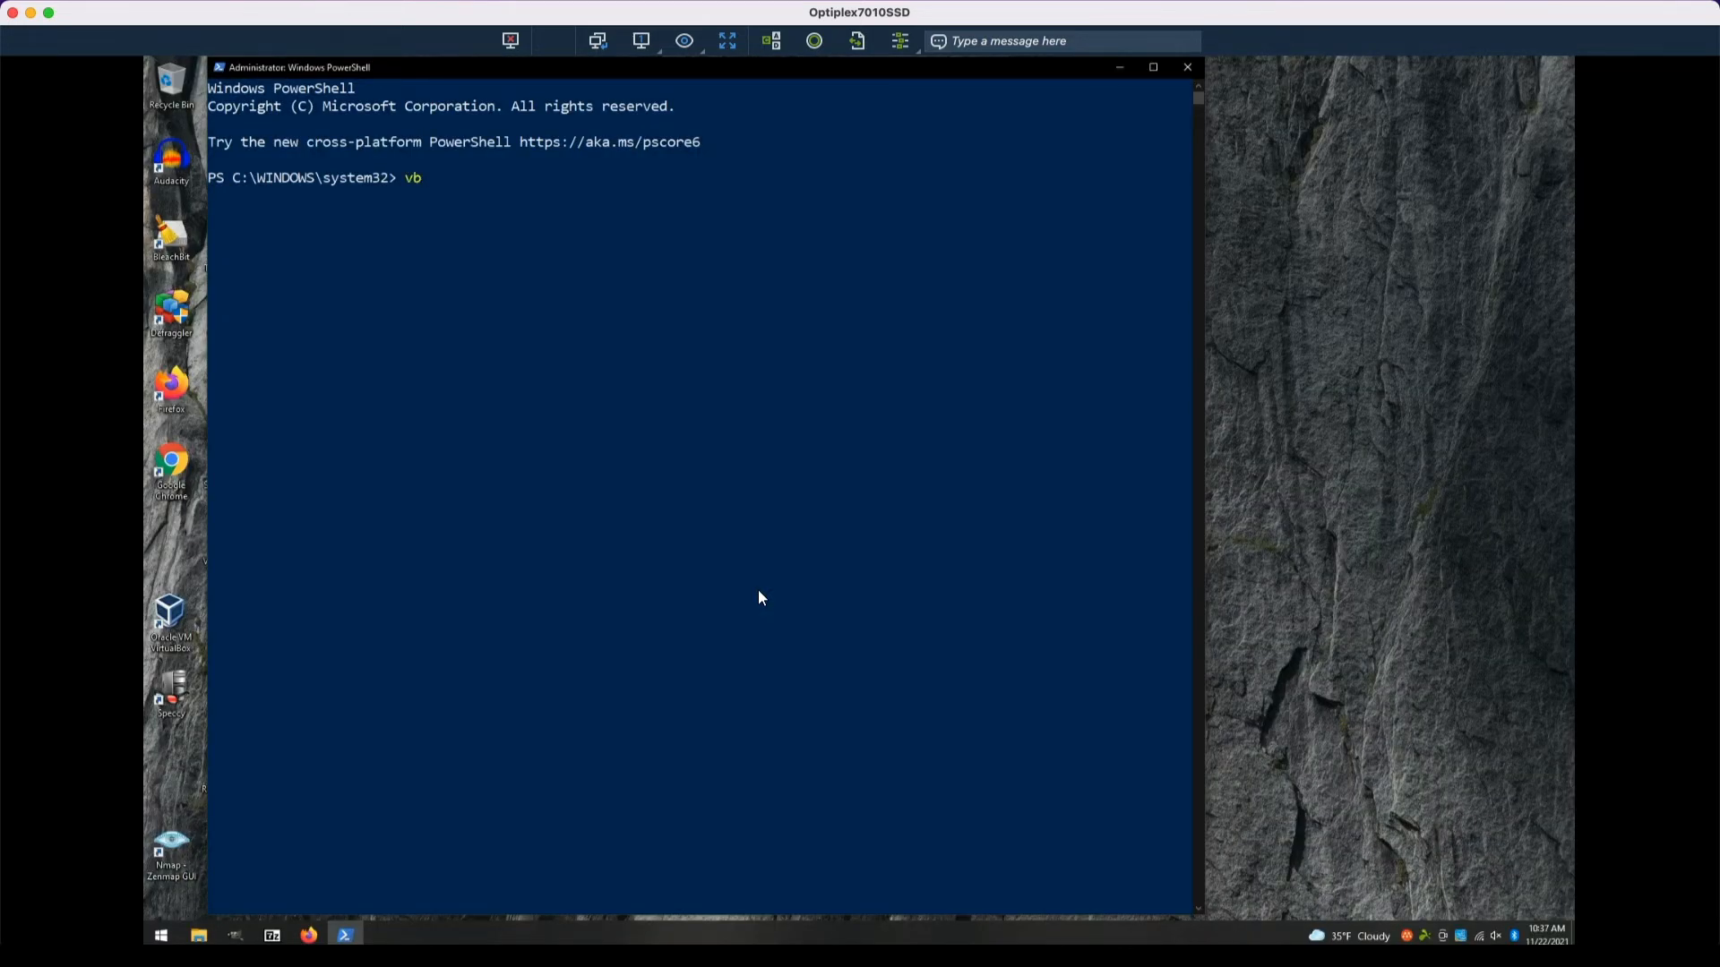